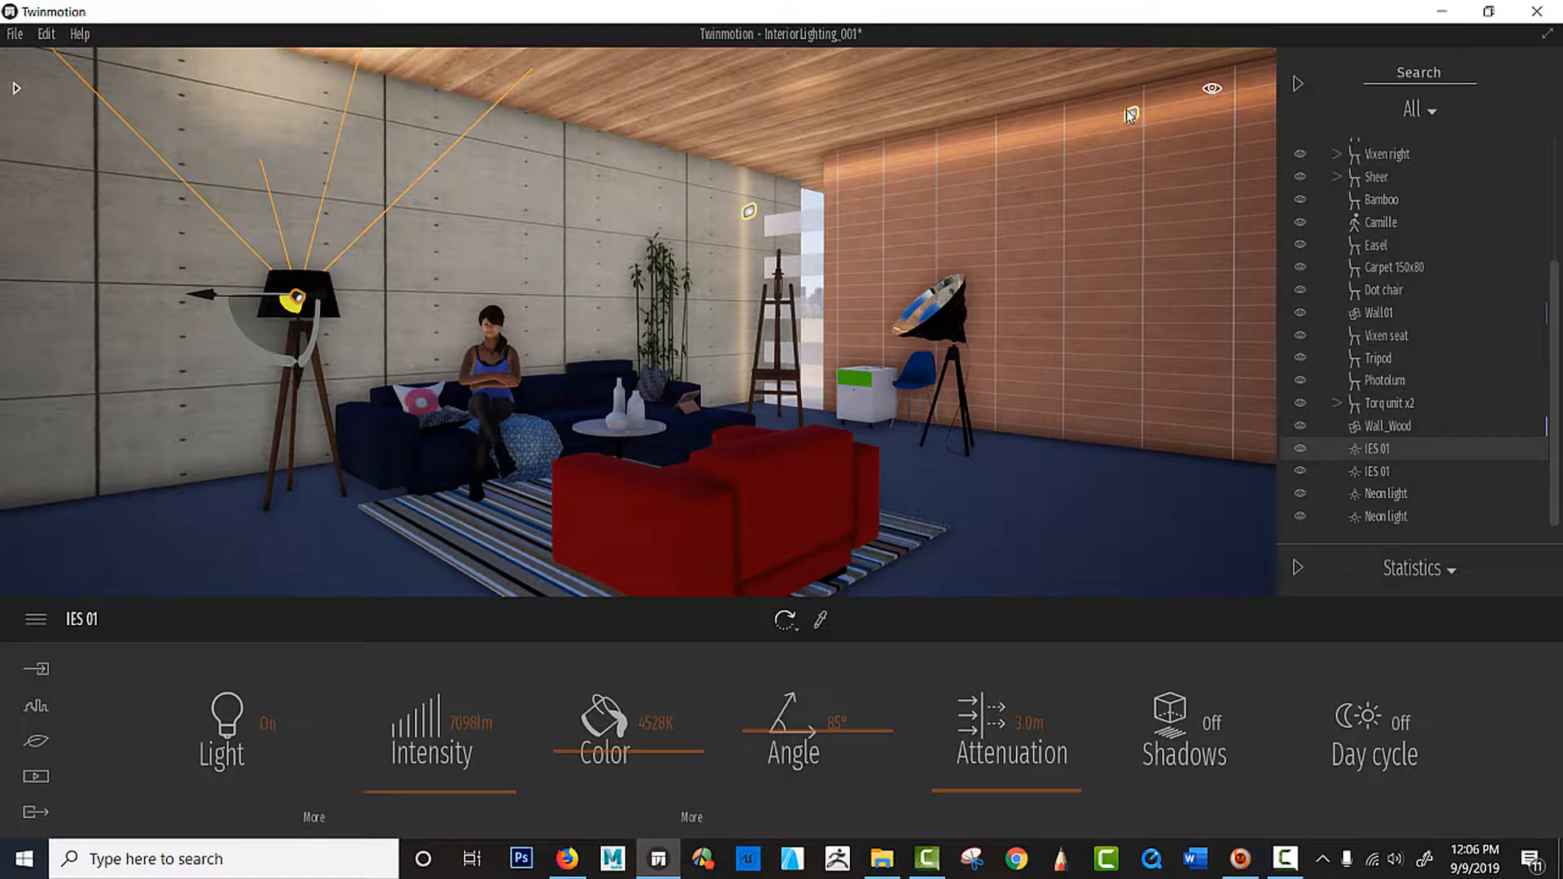
pyautogui.moveTo(203, 543)
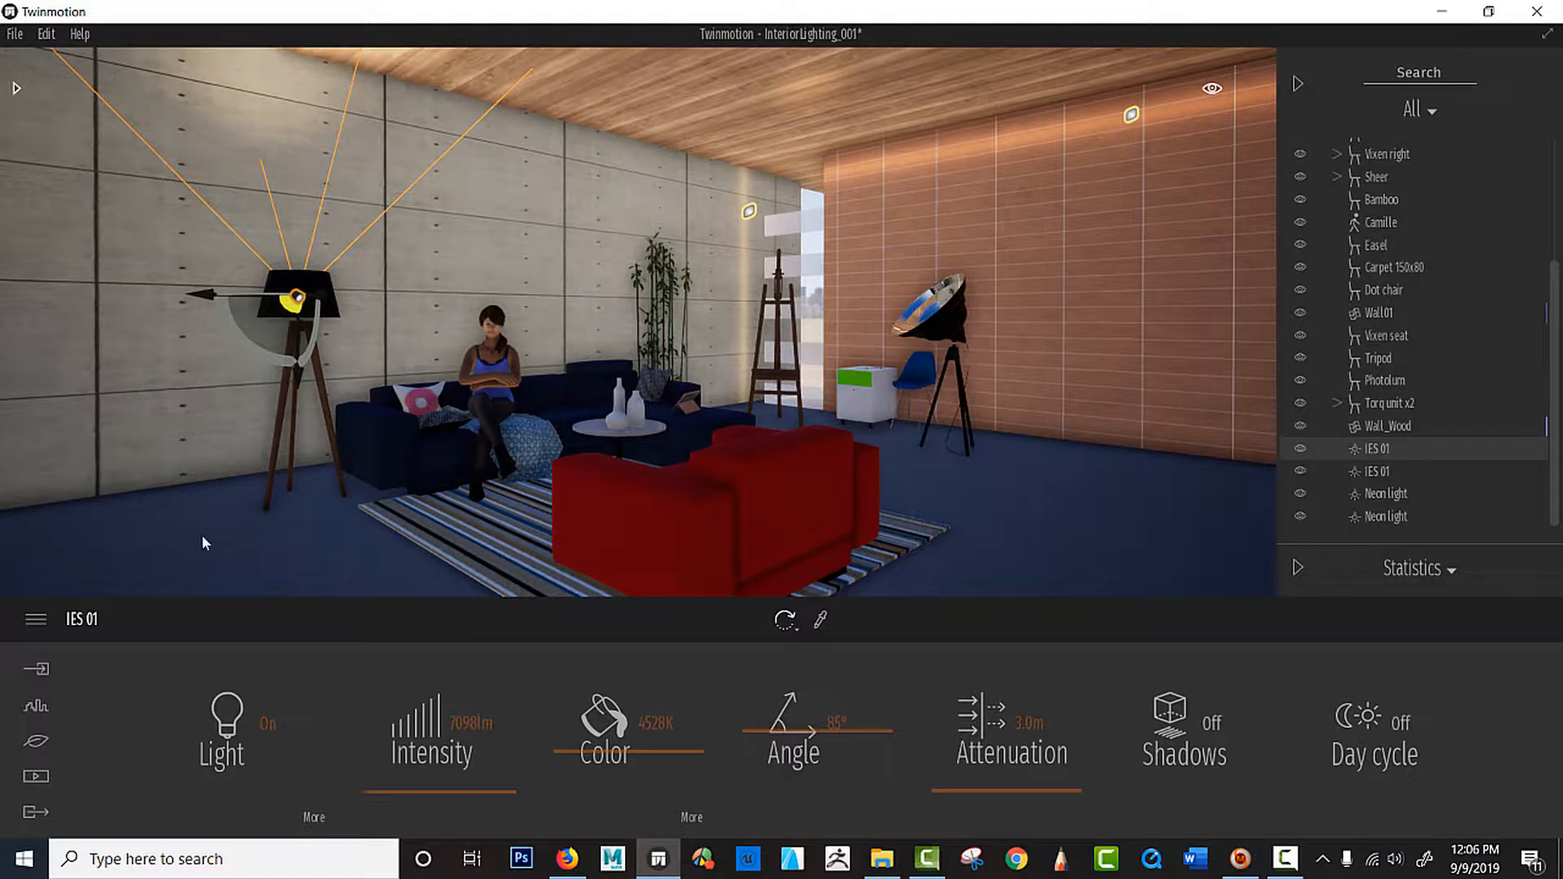
# Select the Tripod floor lamp's wood material so the Materials library appears
pyautogui.click(1377, 358)
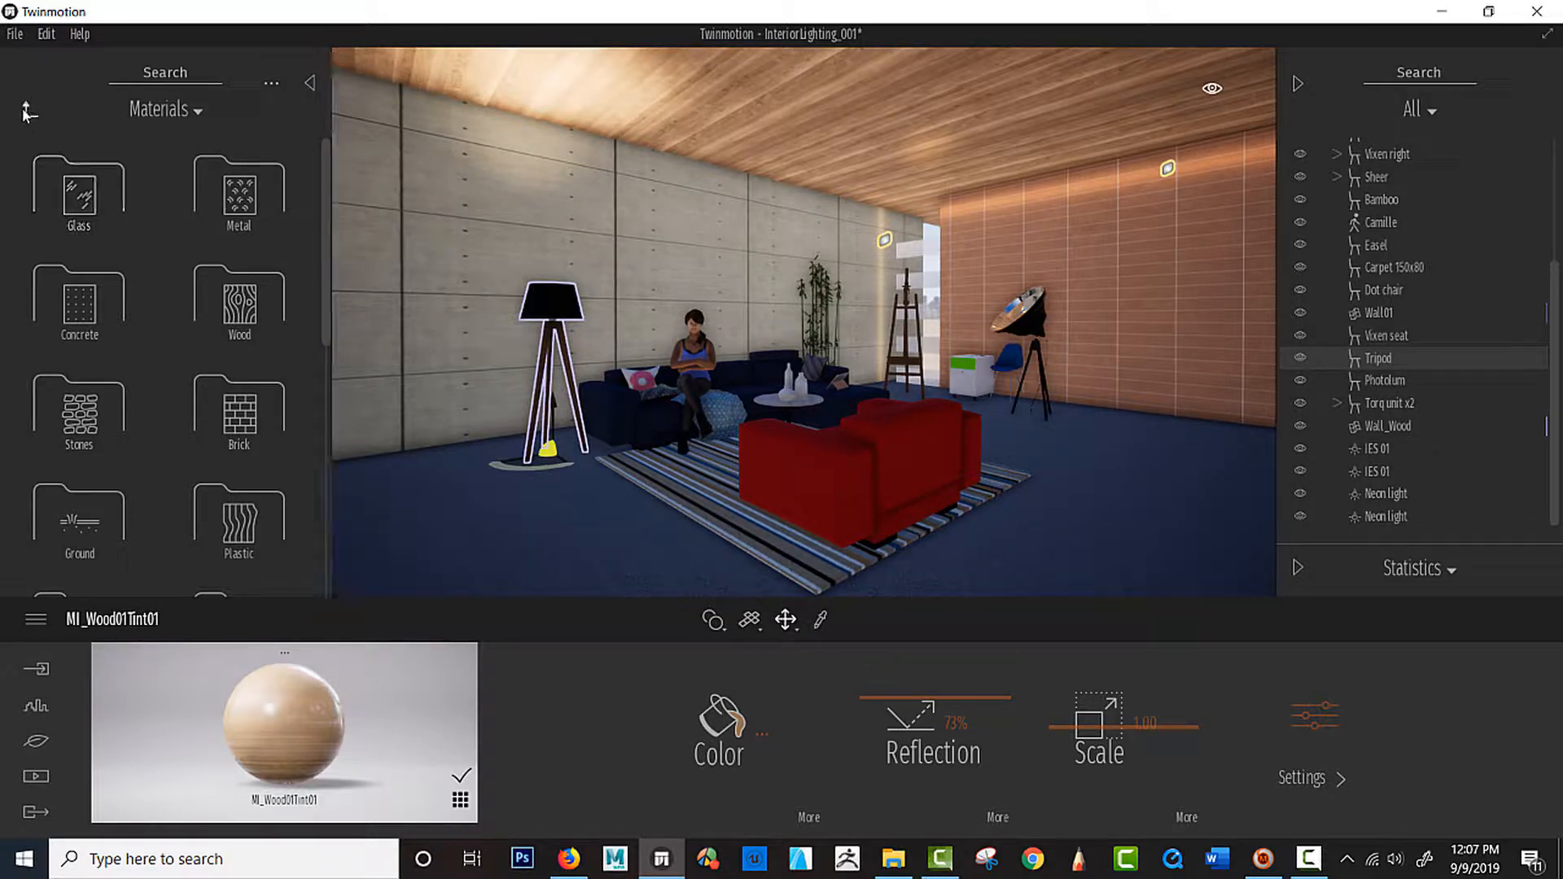
# From the library root's Lights category, place a Neon strip along the back concrete wall
pyautogui.click(29, 107)
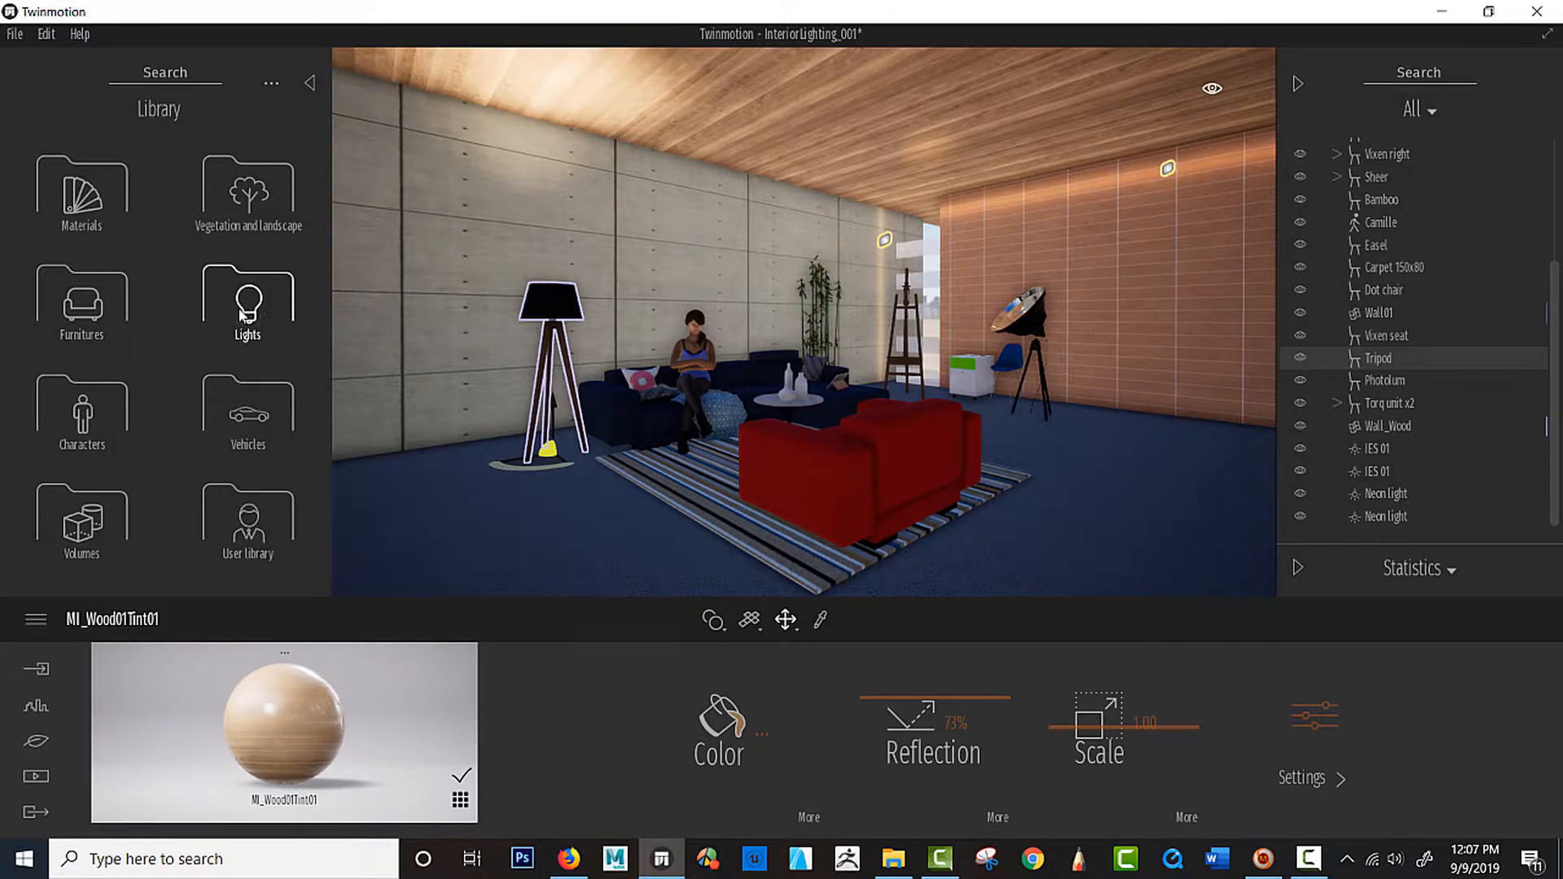
pyautogui.click(246, 302)
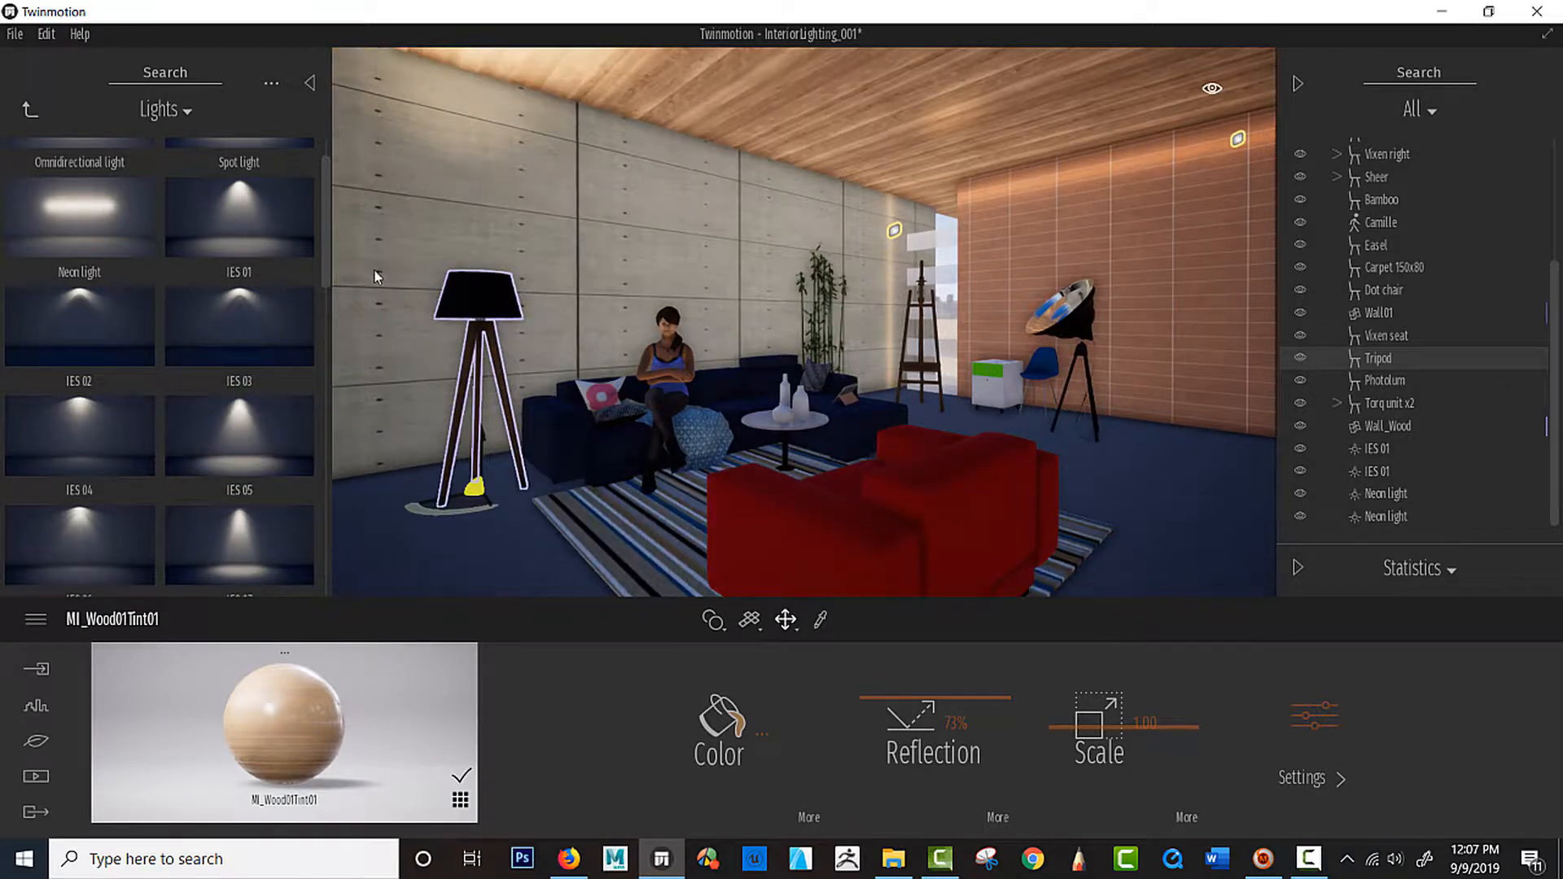
pyautogui.click(1385, 493)
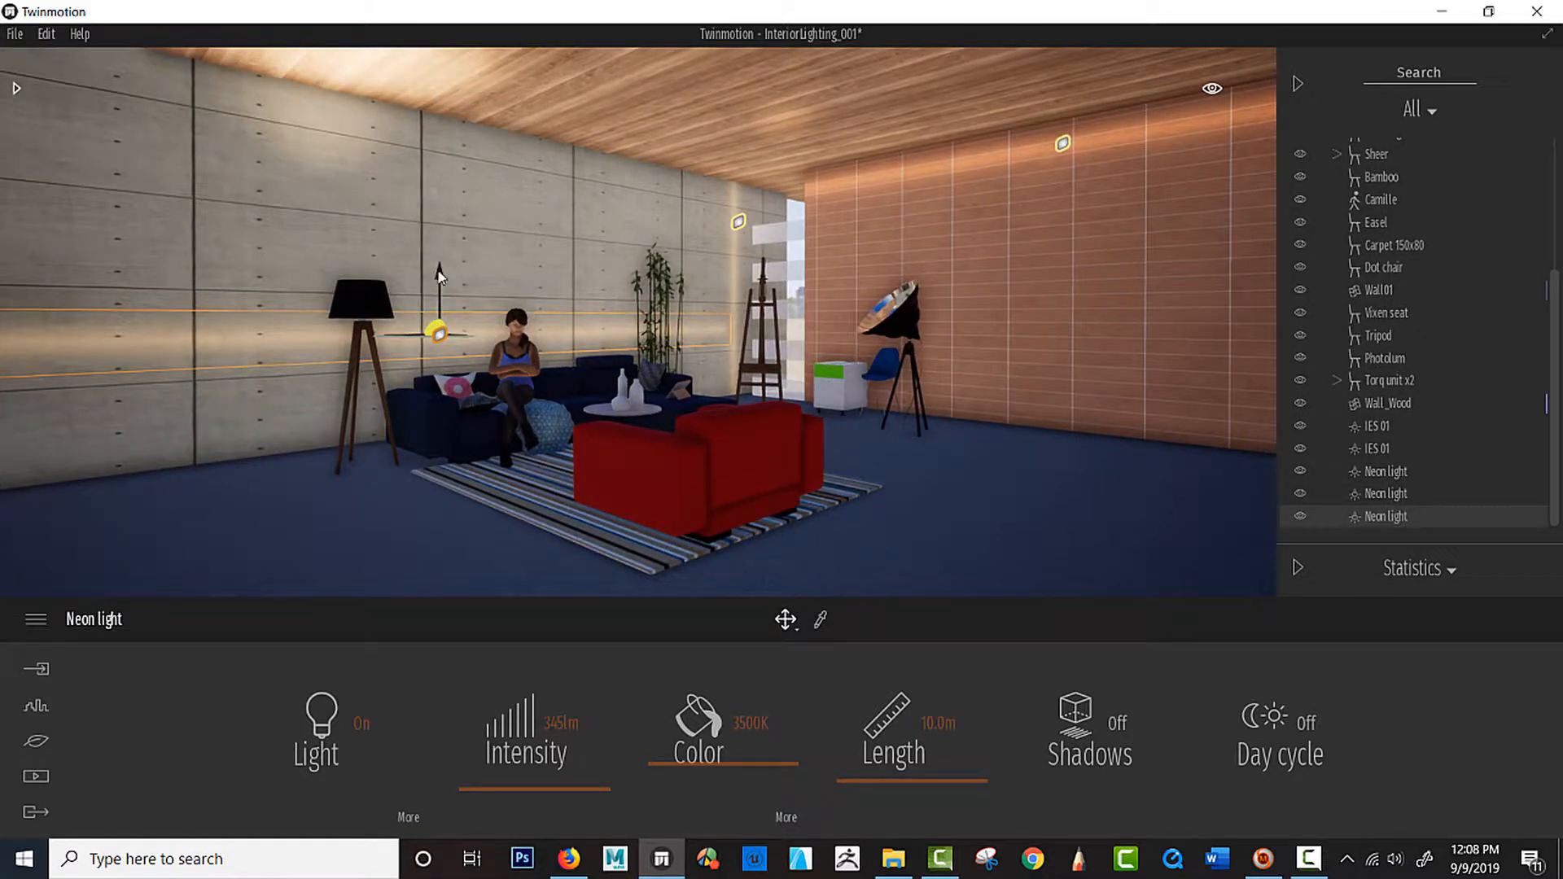
# Drag the new neon strip down toward the floor along the concrete wall
pyautogui.moveTo(436, 319); pyautogui.dragTo(439, 359)
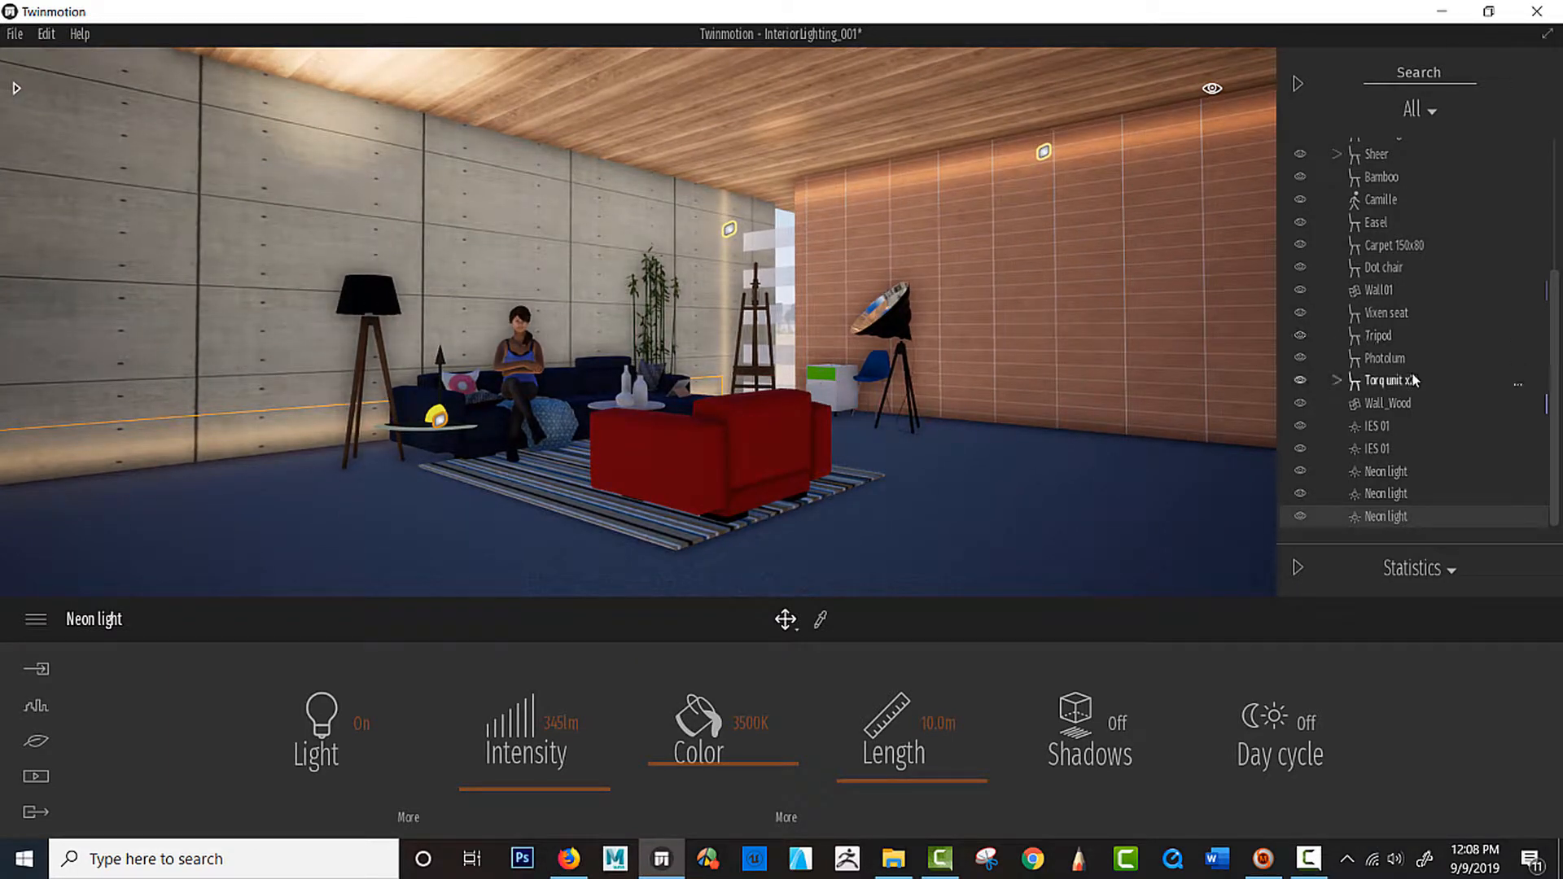
pyautogui.click(1377, 447)
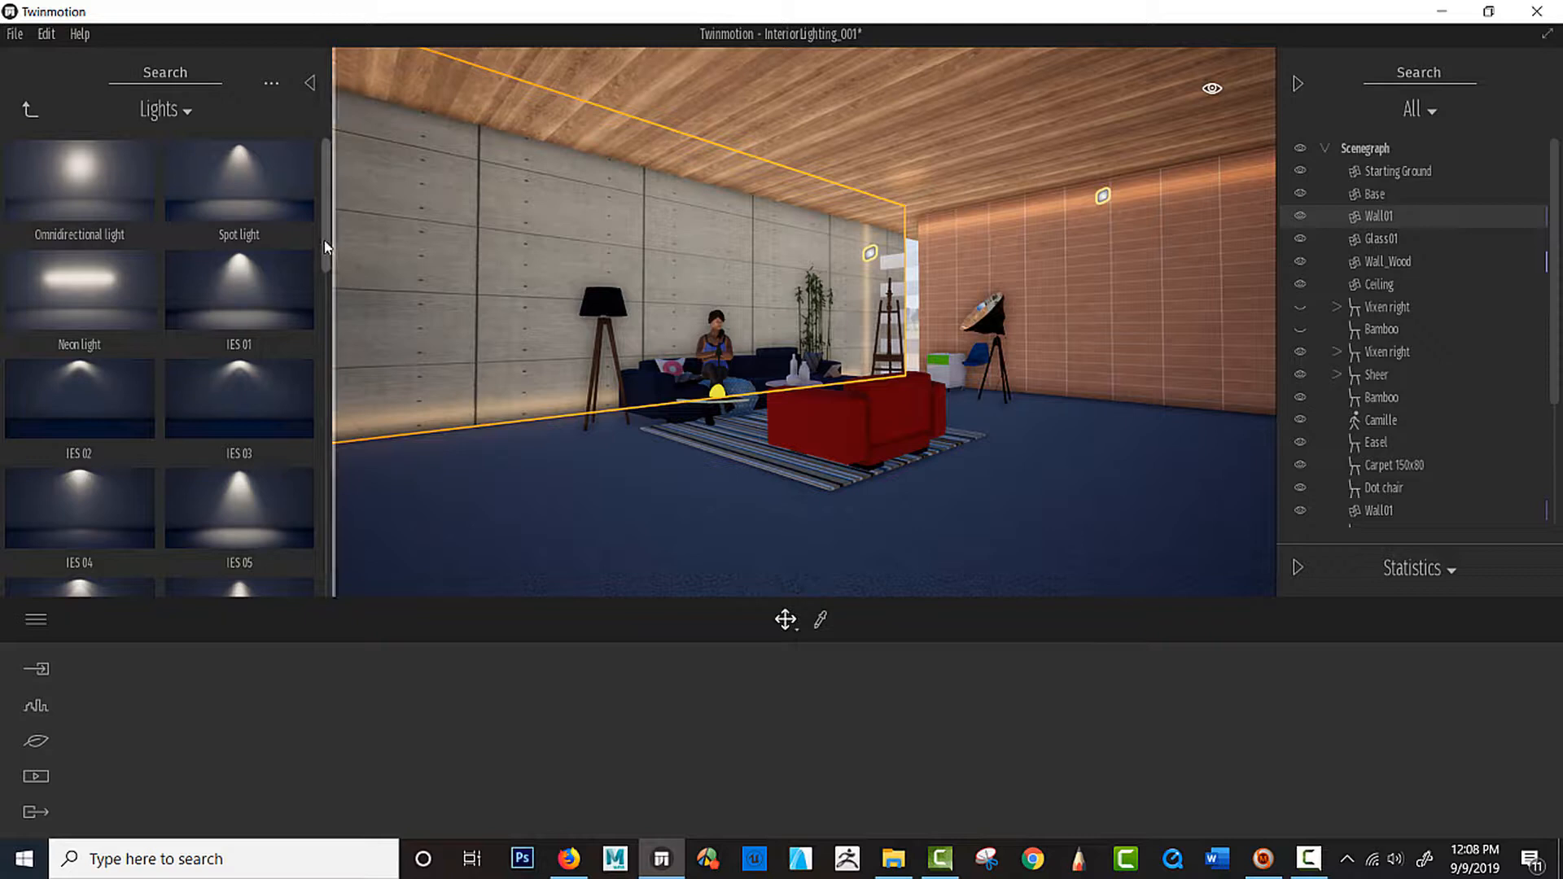
# Place an IES spotlight above the floor lamp and hide the Ceiling in the scene graph
pyautogui.scroll(-3)
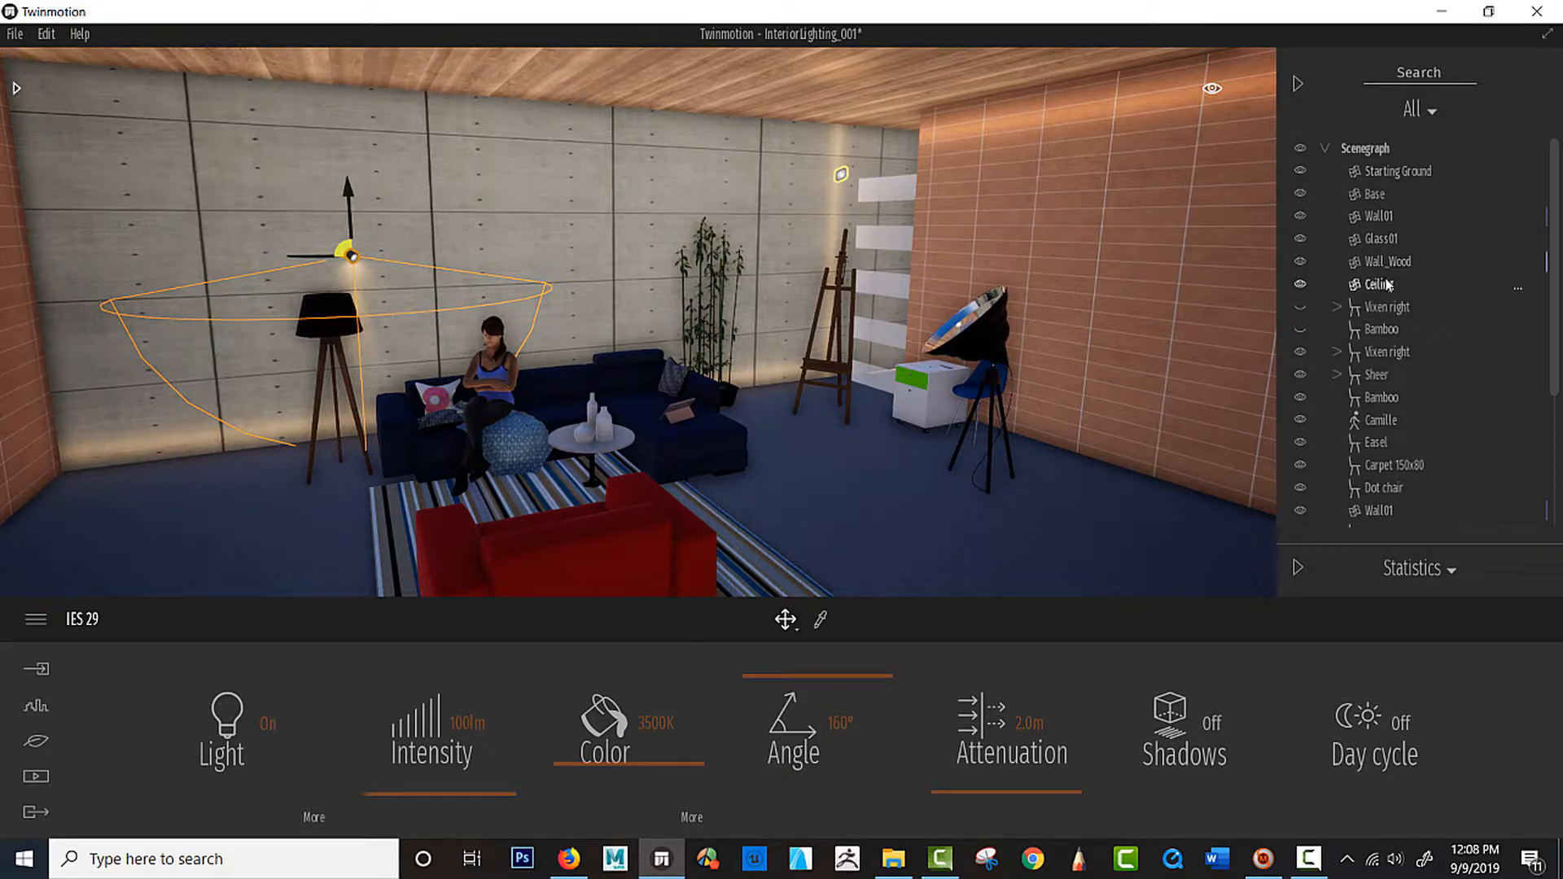
pyautogui.click(1379, 284)
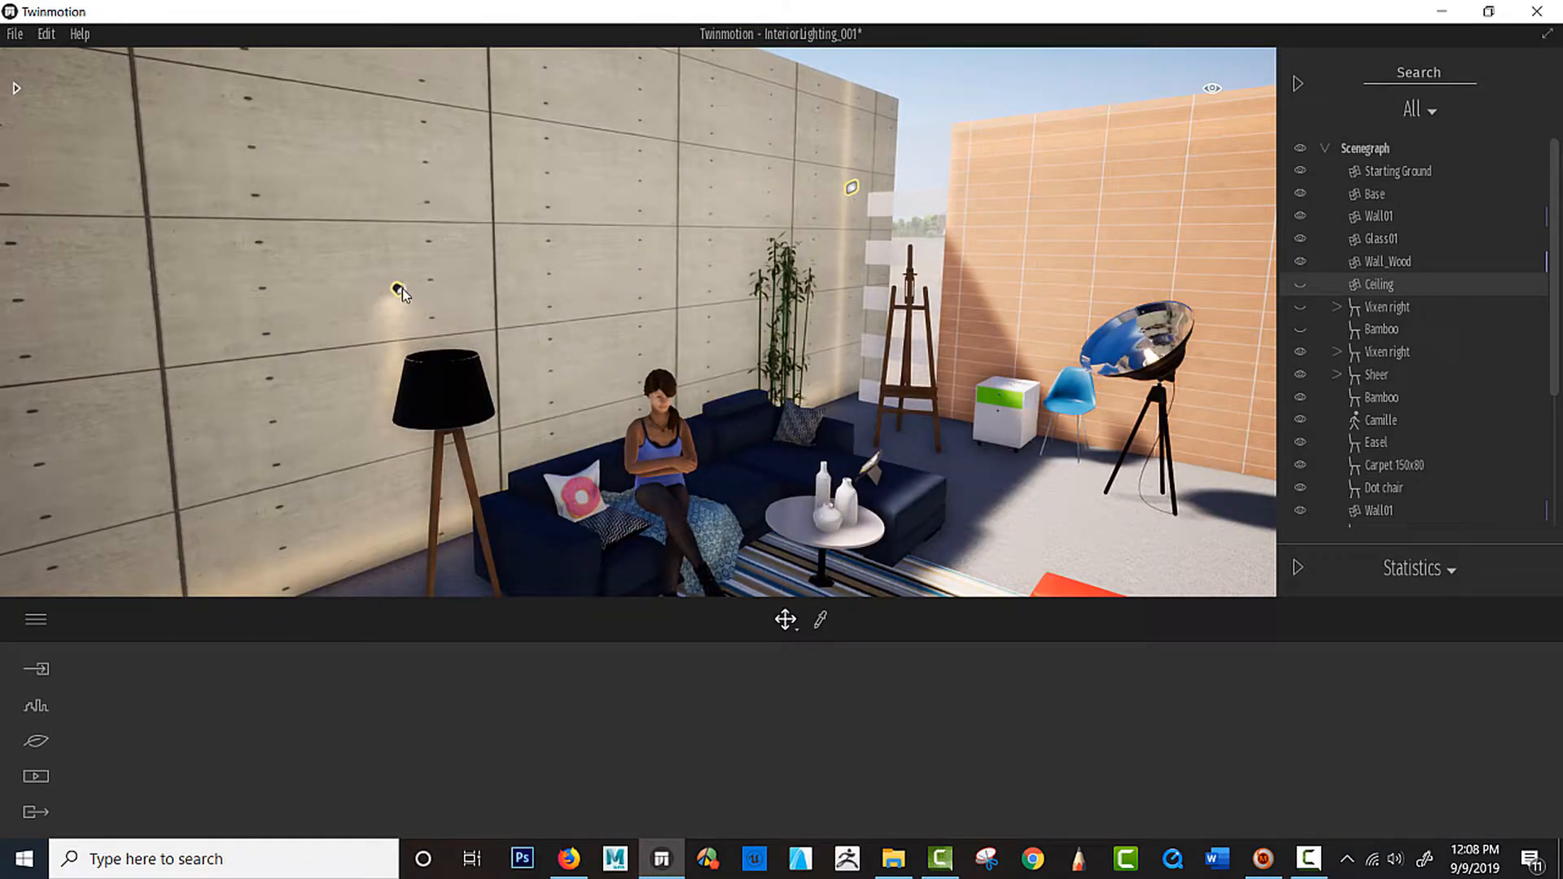
# Point IES 29 upward with a 103° beam and about 13,228 lm intensity
pyautogui.click(390, 291)
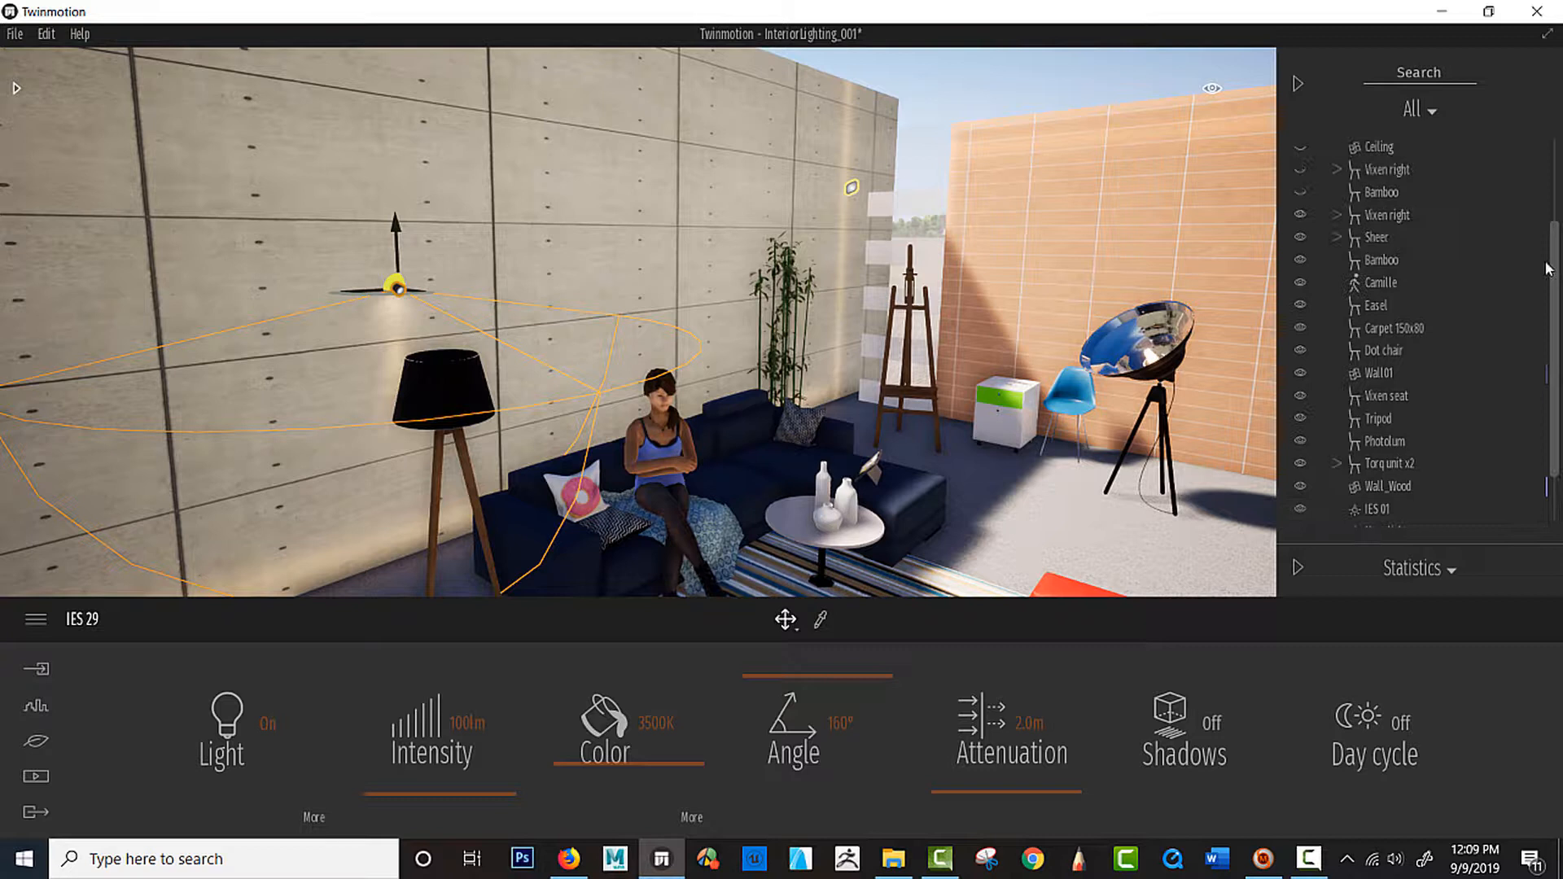
pyautogui.scroll(-3)
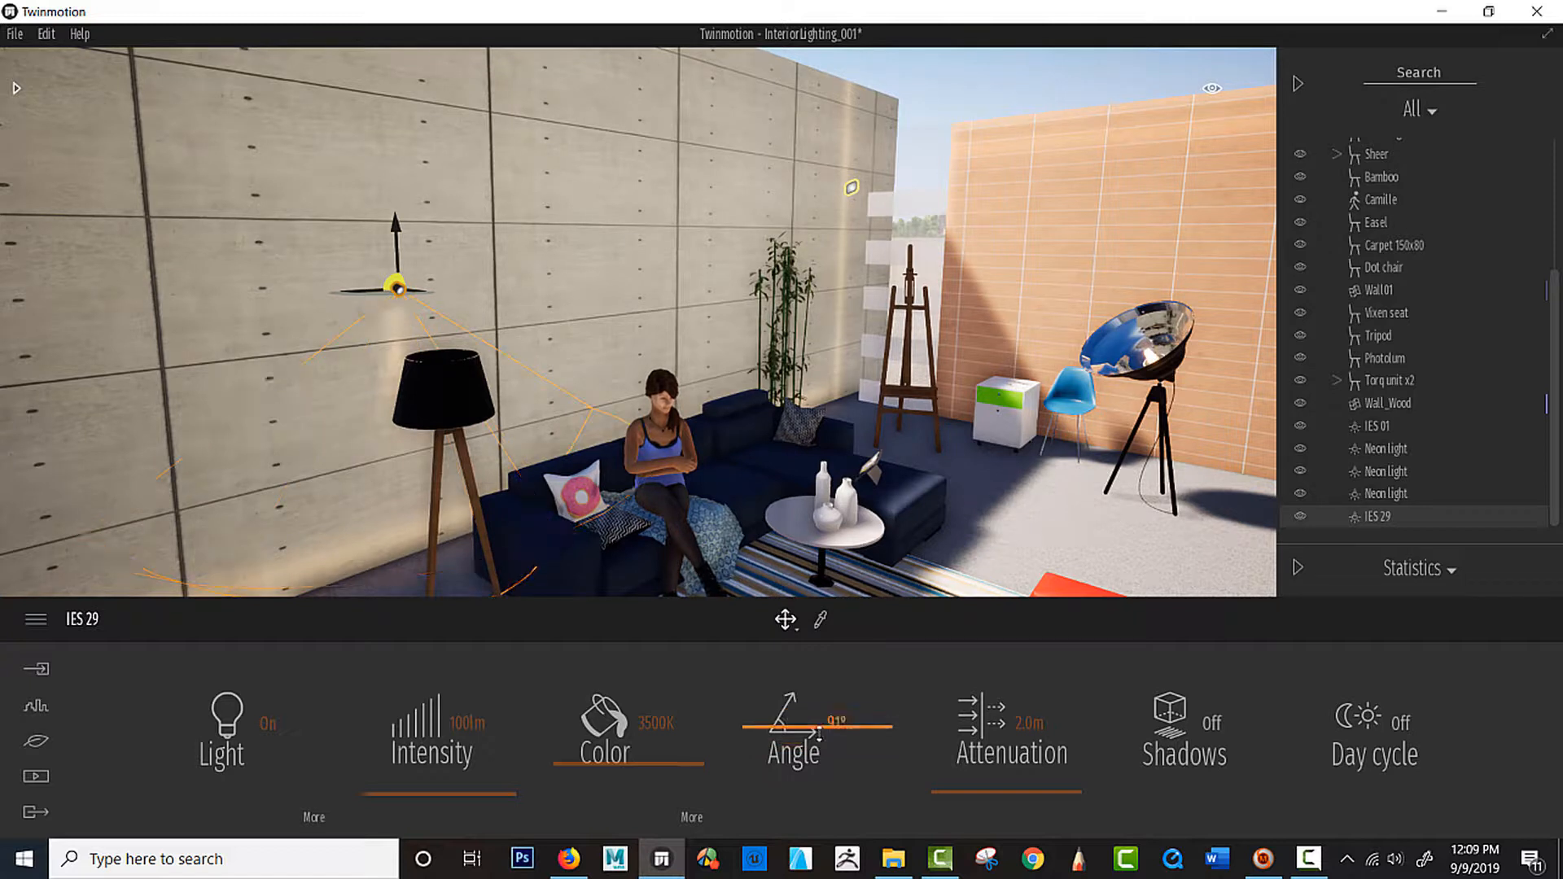
pyautogui.moveTo(837, 722); pyautogui.dragTo(848, 722)
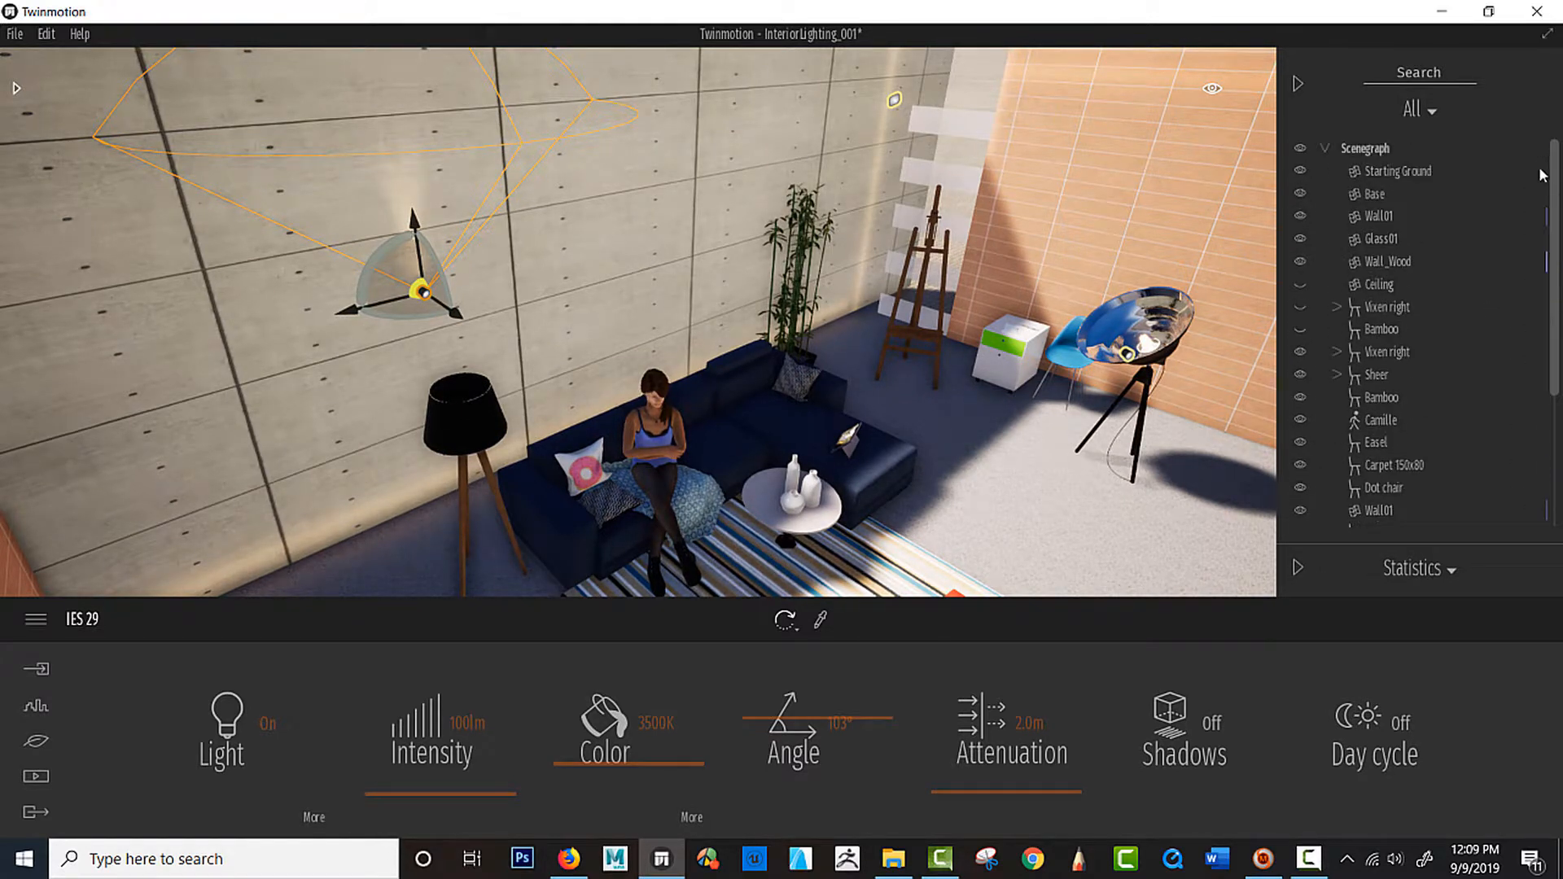
pyautogui.click(1299, 284)
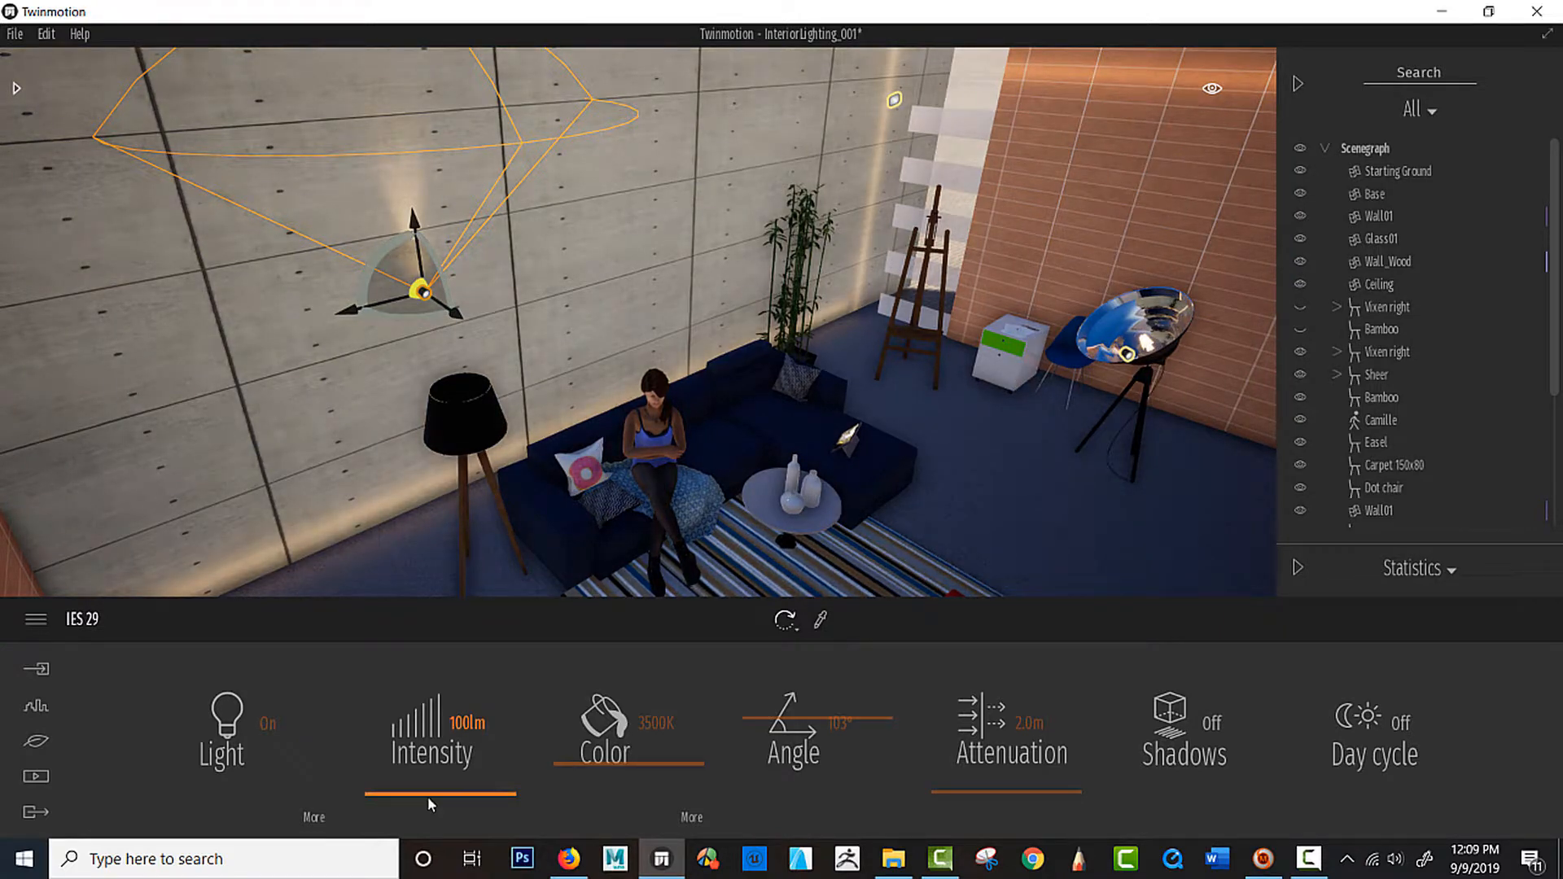
pyautogui.moveTo(429, 792); pyautogui.dragTo(508, 792)
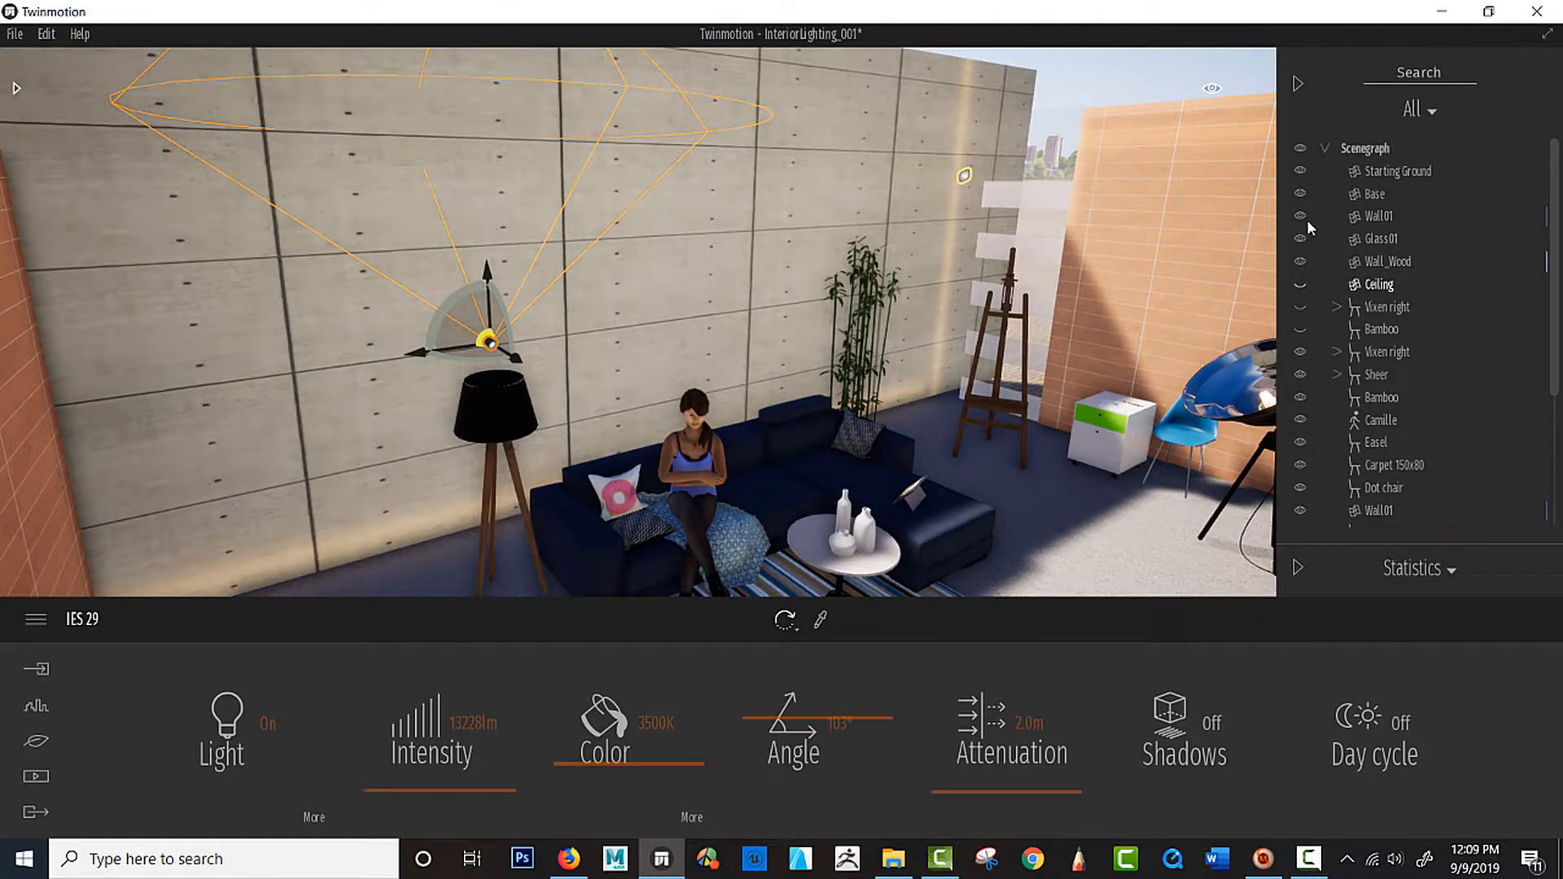
# Inspect IES 29 over the lamp from the Top view, then switch back to perspective
pyautogui.click(1213, 88)
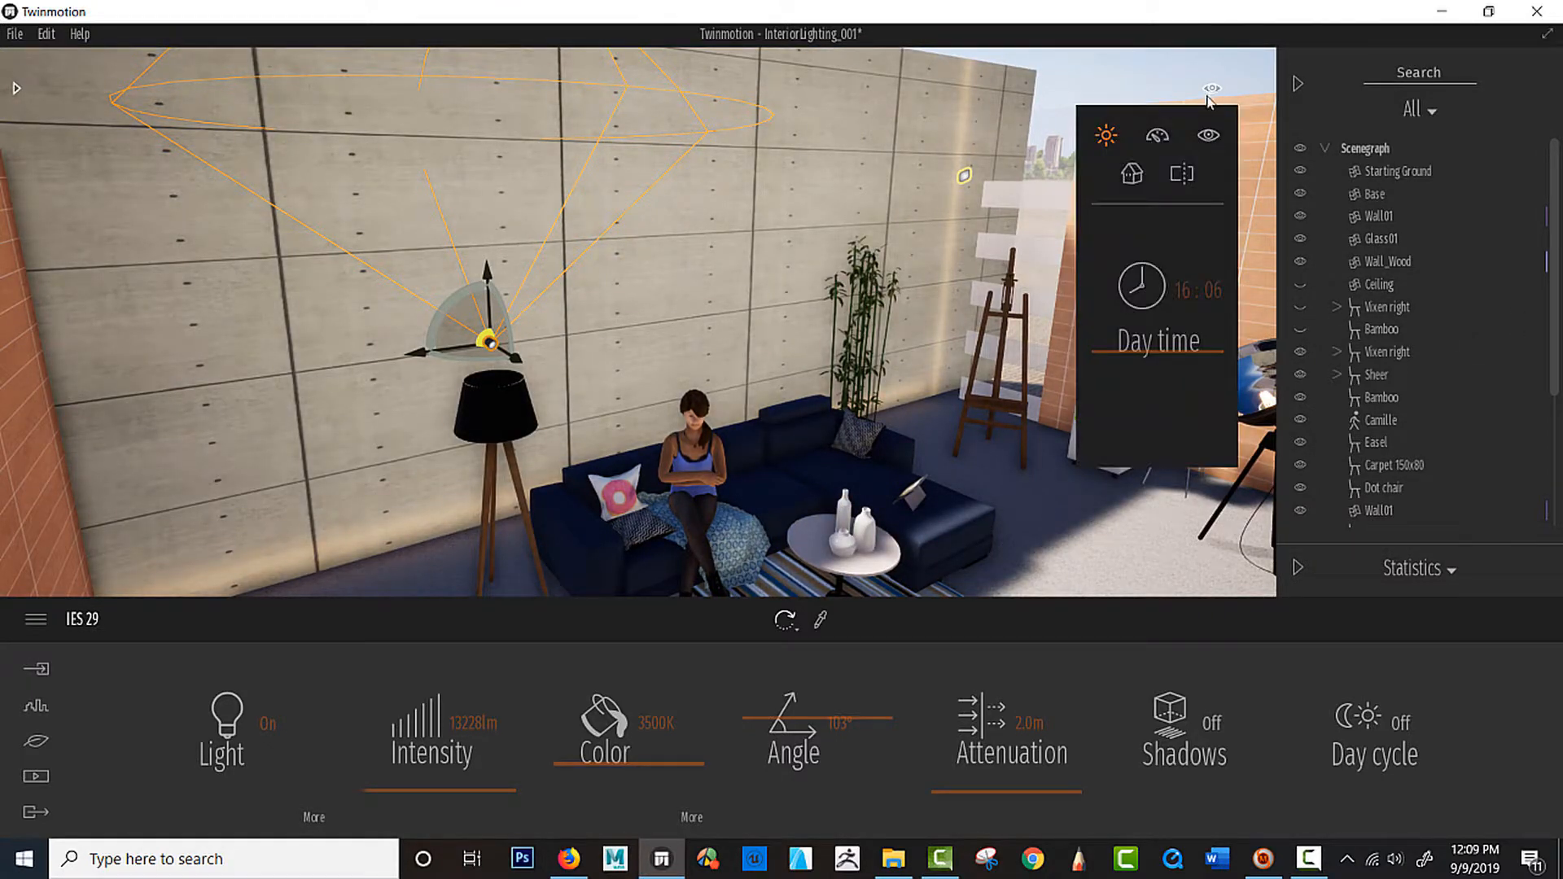
pyautogui.click(1130, 172)
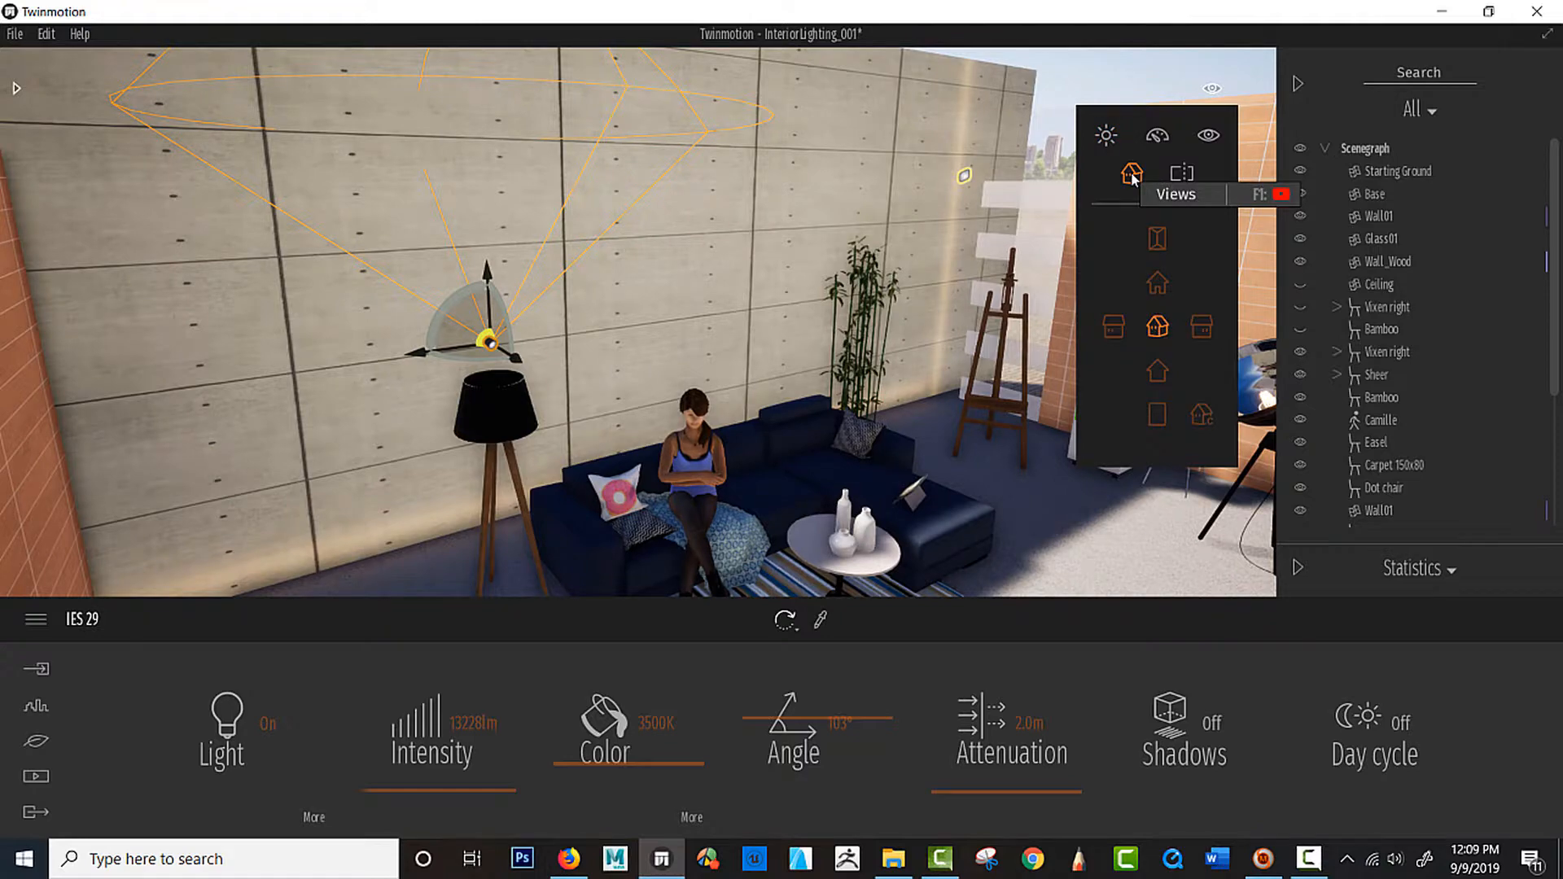
pyautogui.click(1155, 236)
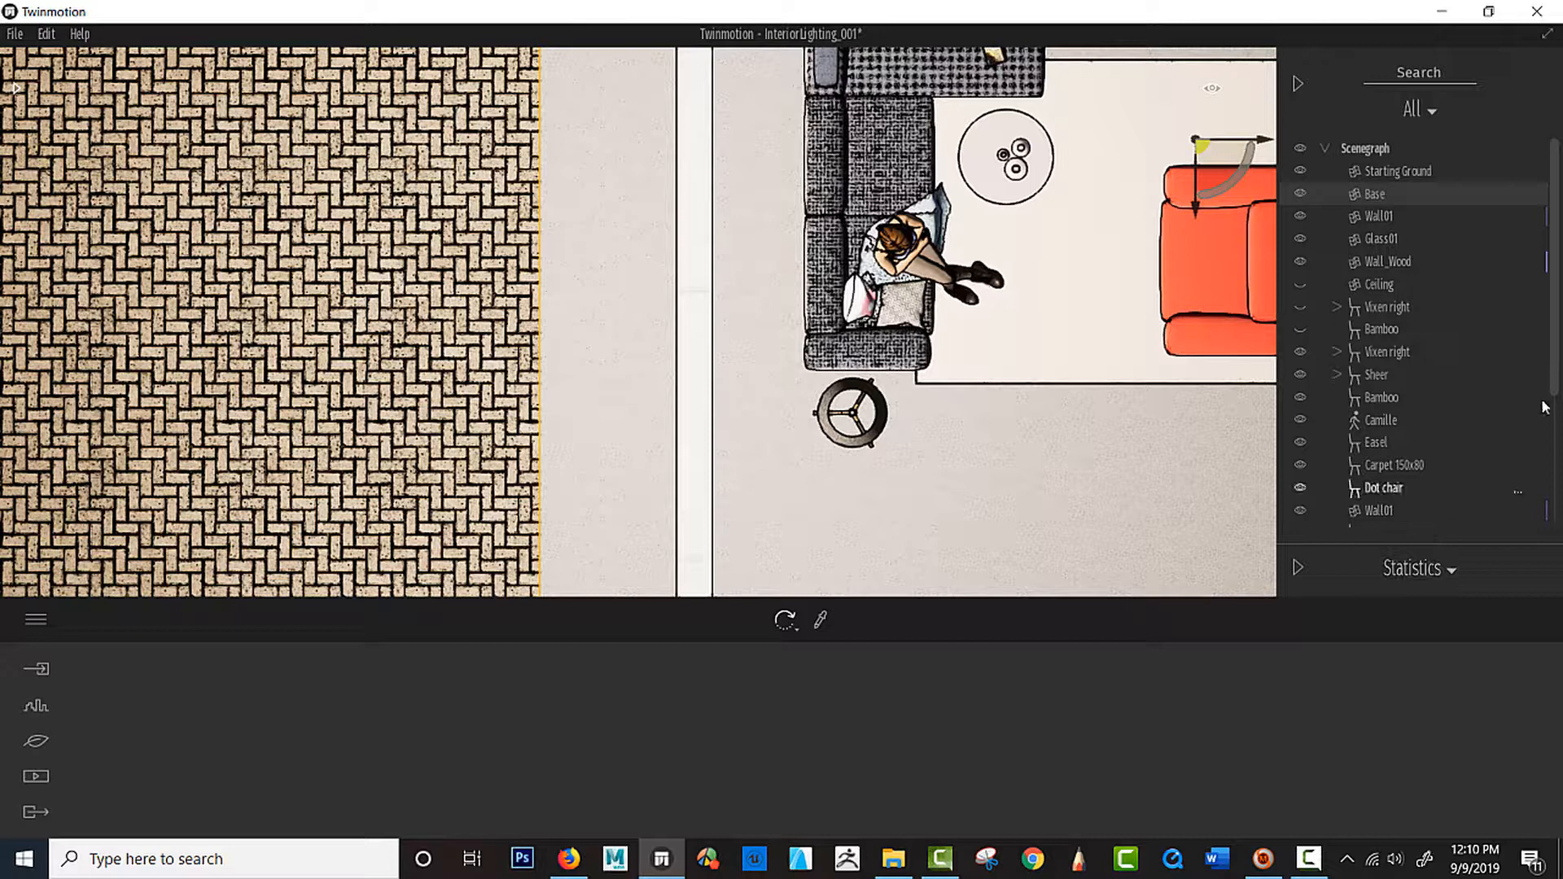
pyautogui.click(1395, 516)
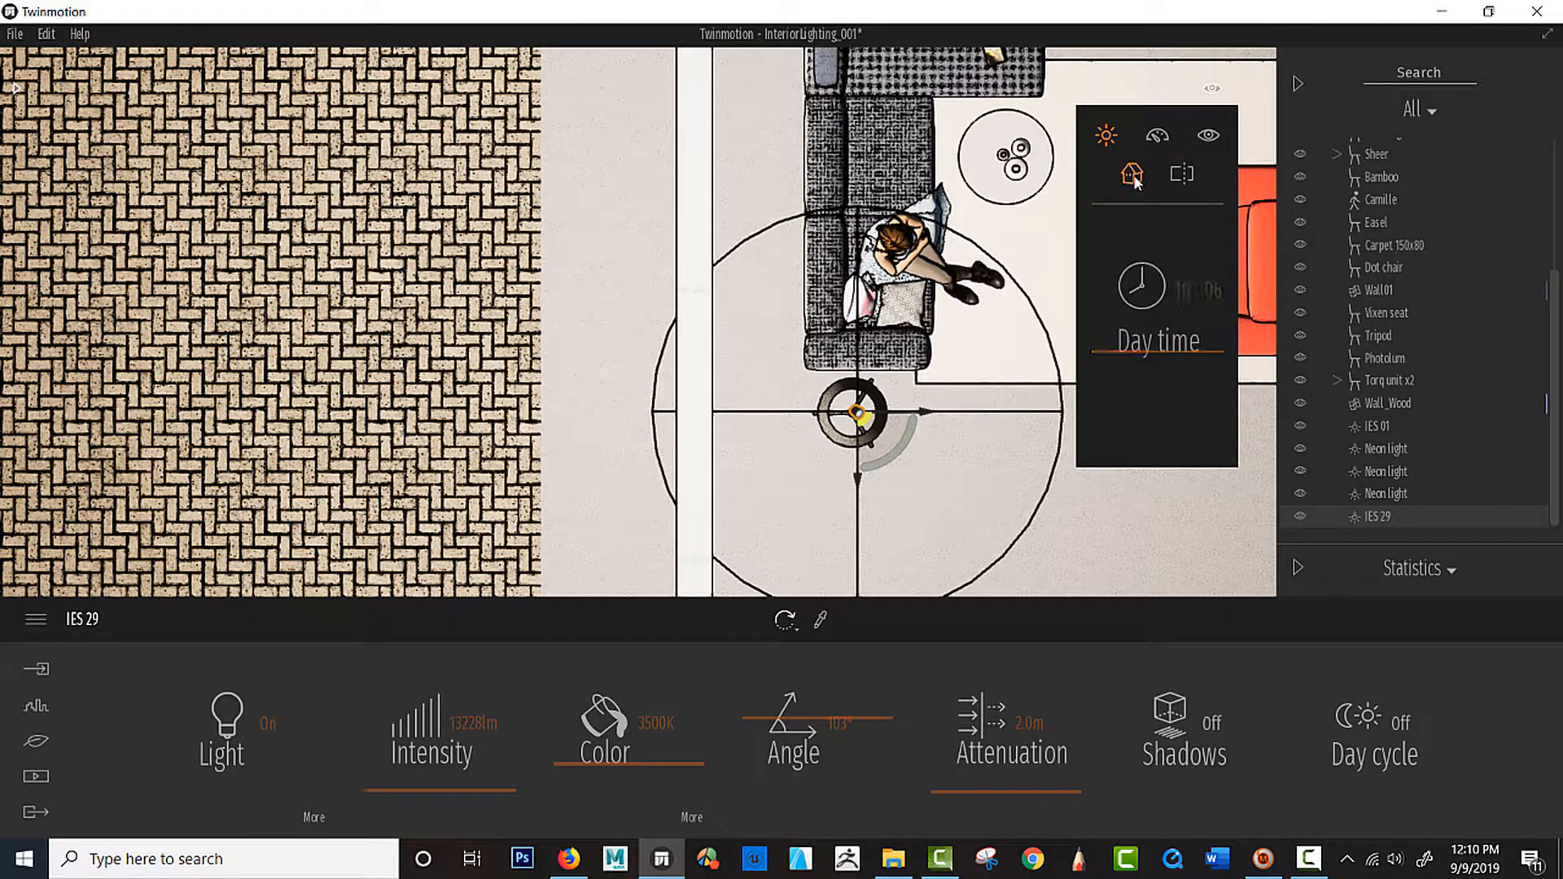
pyautogui.click(1127, 171)
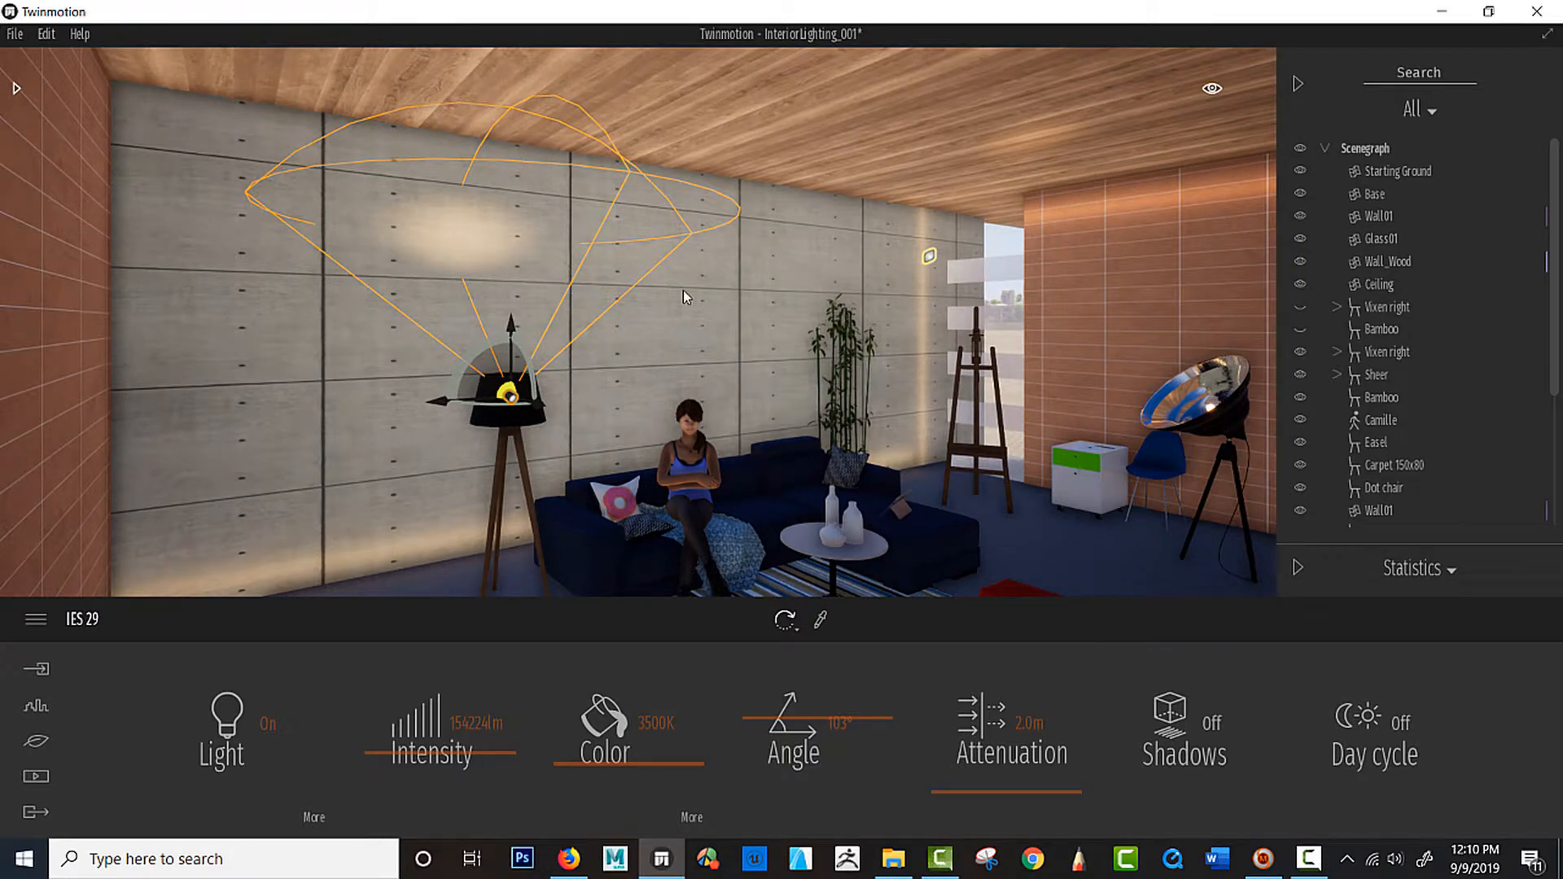
pyautogui.moveTo(1325, 101)
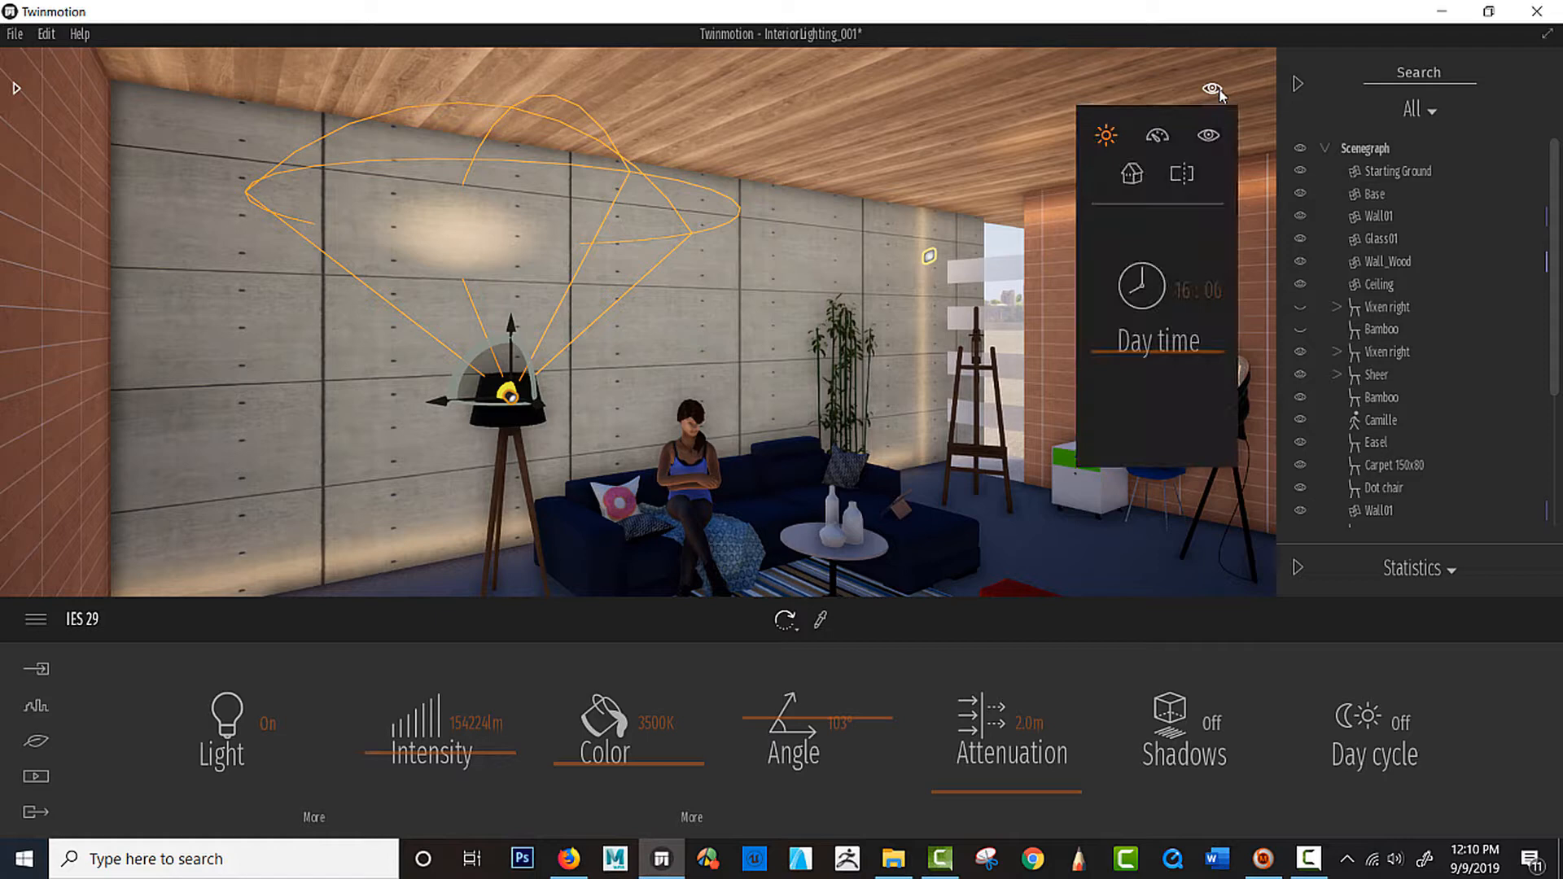
# Drag the Day time slider from 16:06 to around 21:00
pyautogui.moveTo(1116, 354); pyautogui.dragTo(1146, 364)
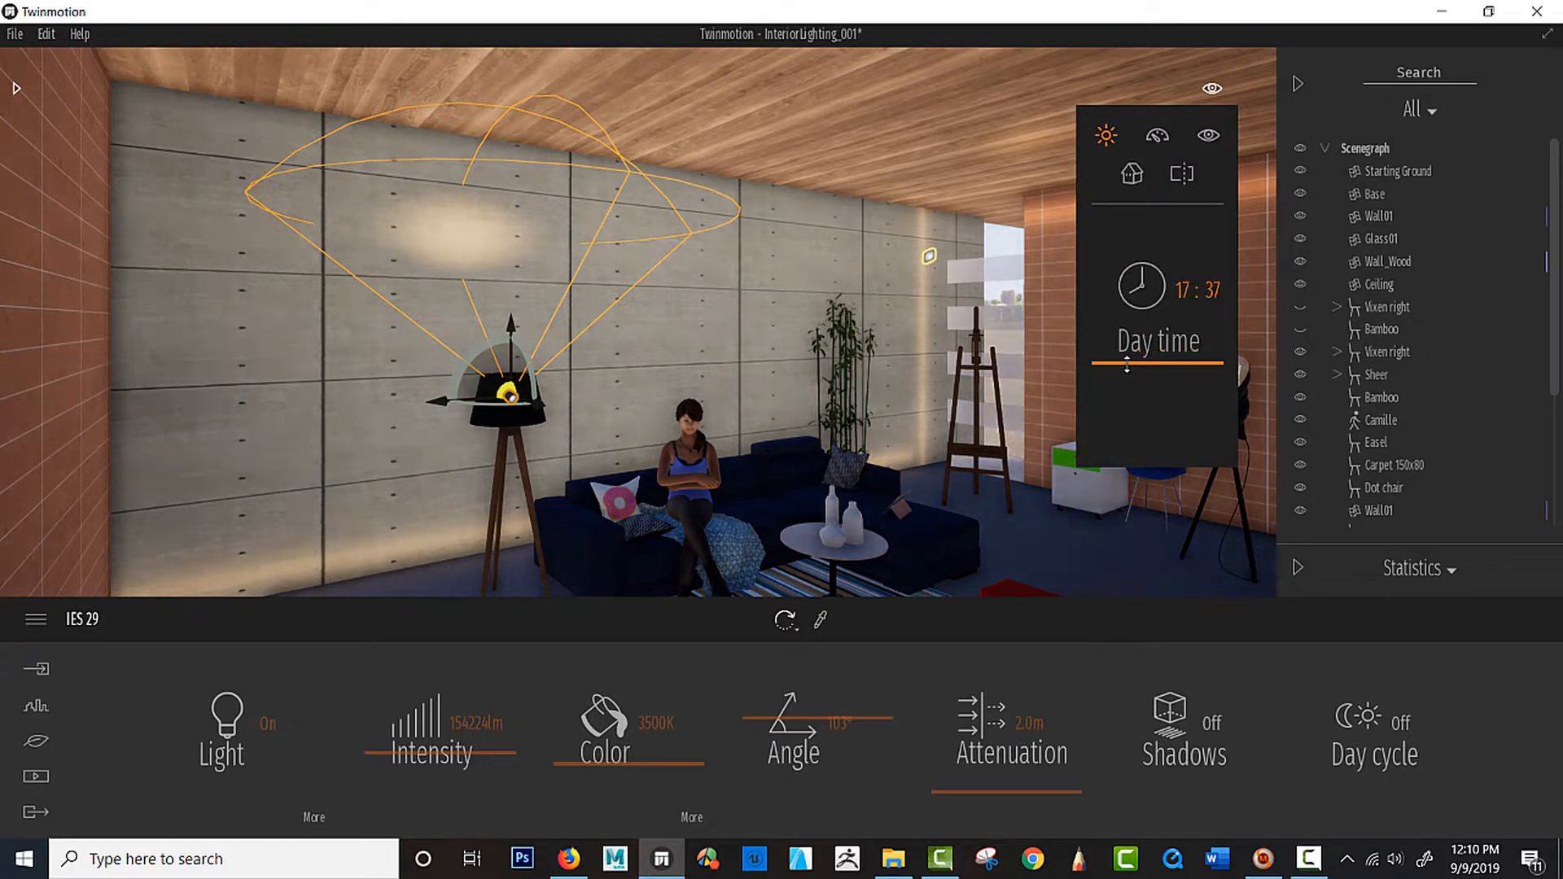
pyautogui.moveTo(1127, 391); pyautogui.dragTo(1216, 390)
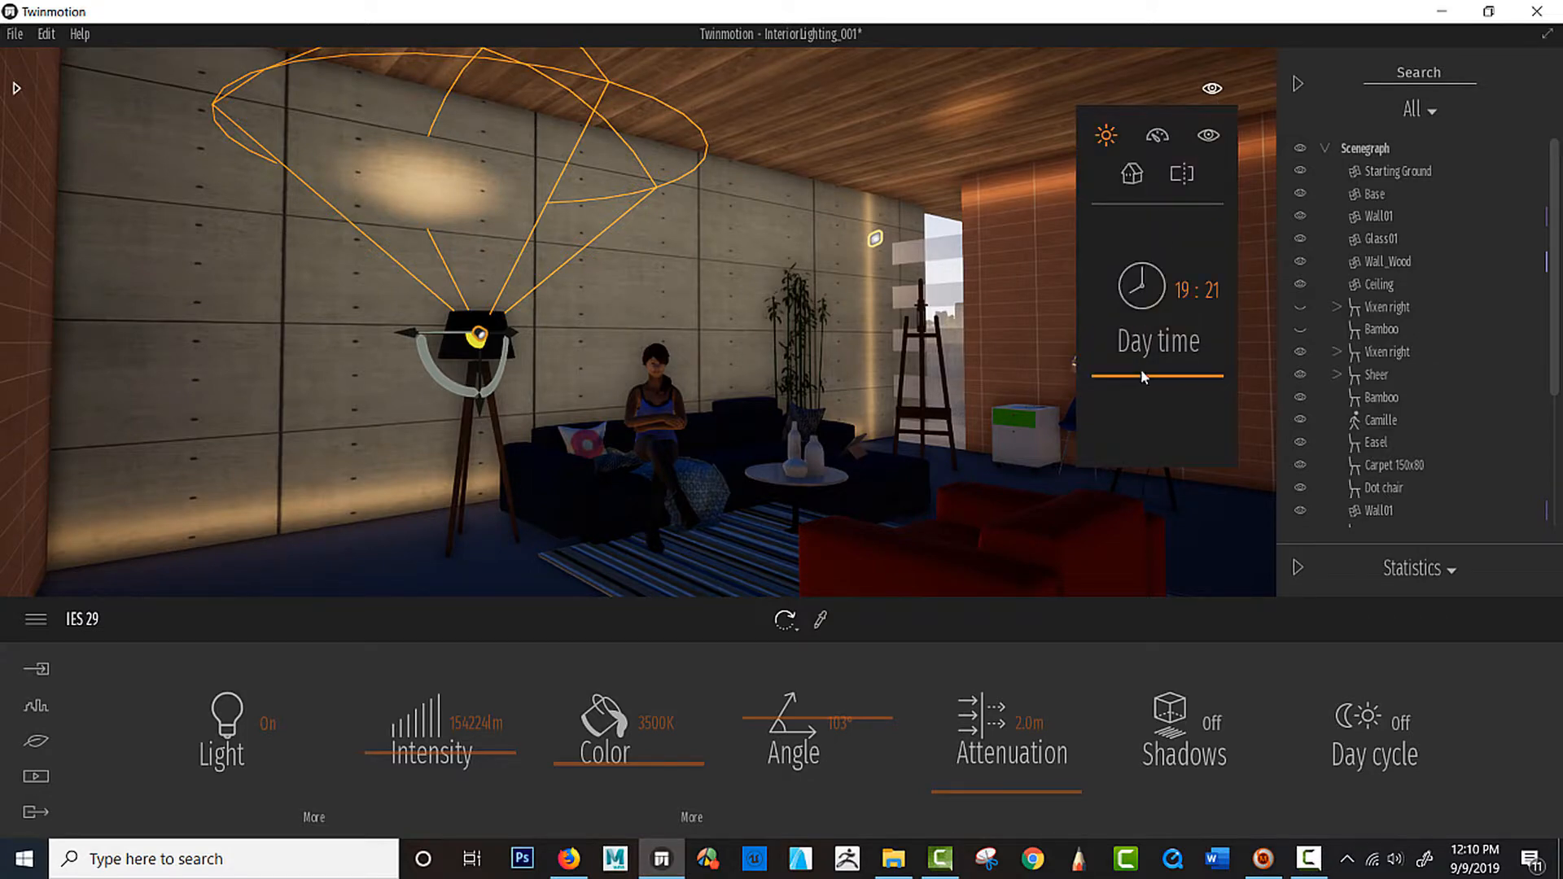
pyautogui.moveTo(1141, 377); pyautogui.dragTo(1147, 387)
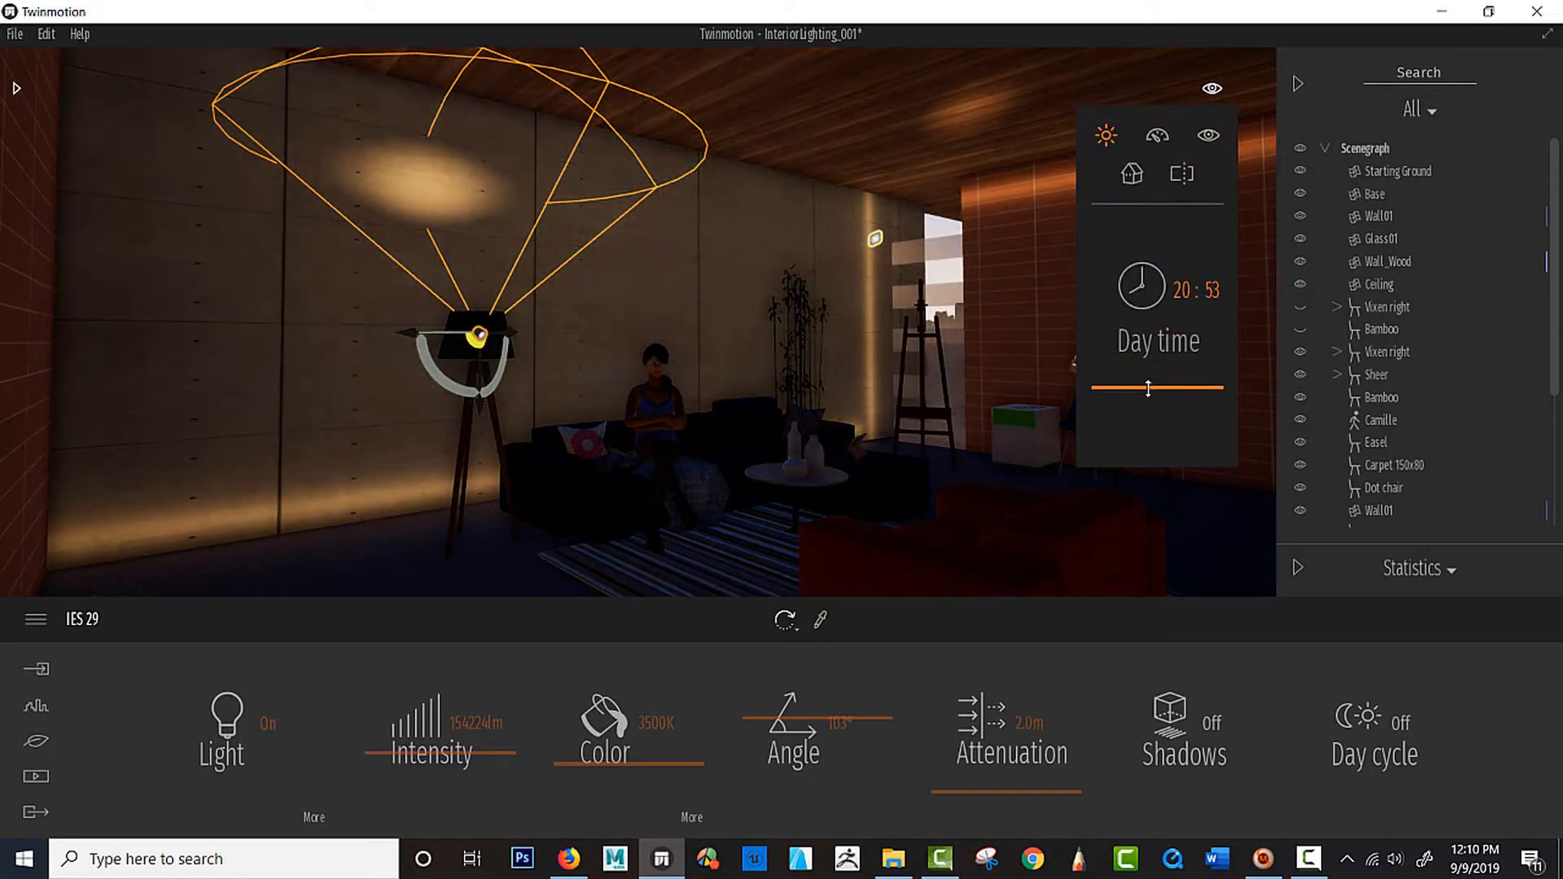
pyautogui.moveTo(1146, 387); pyautogui.dragTo(1159, 386)
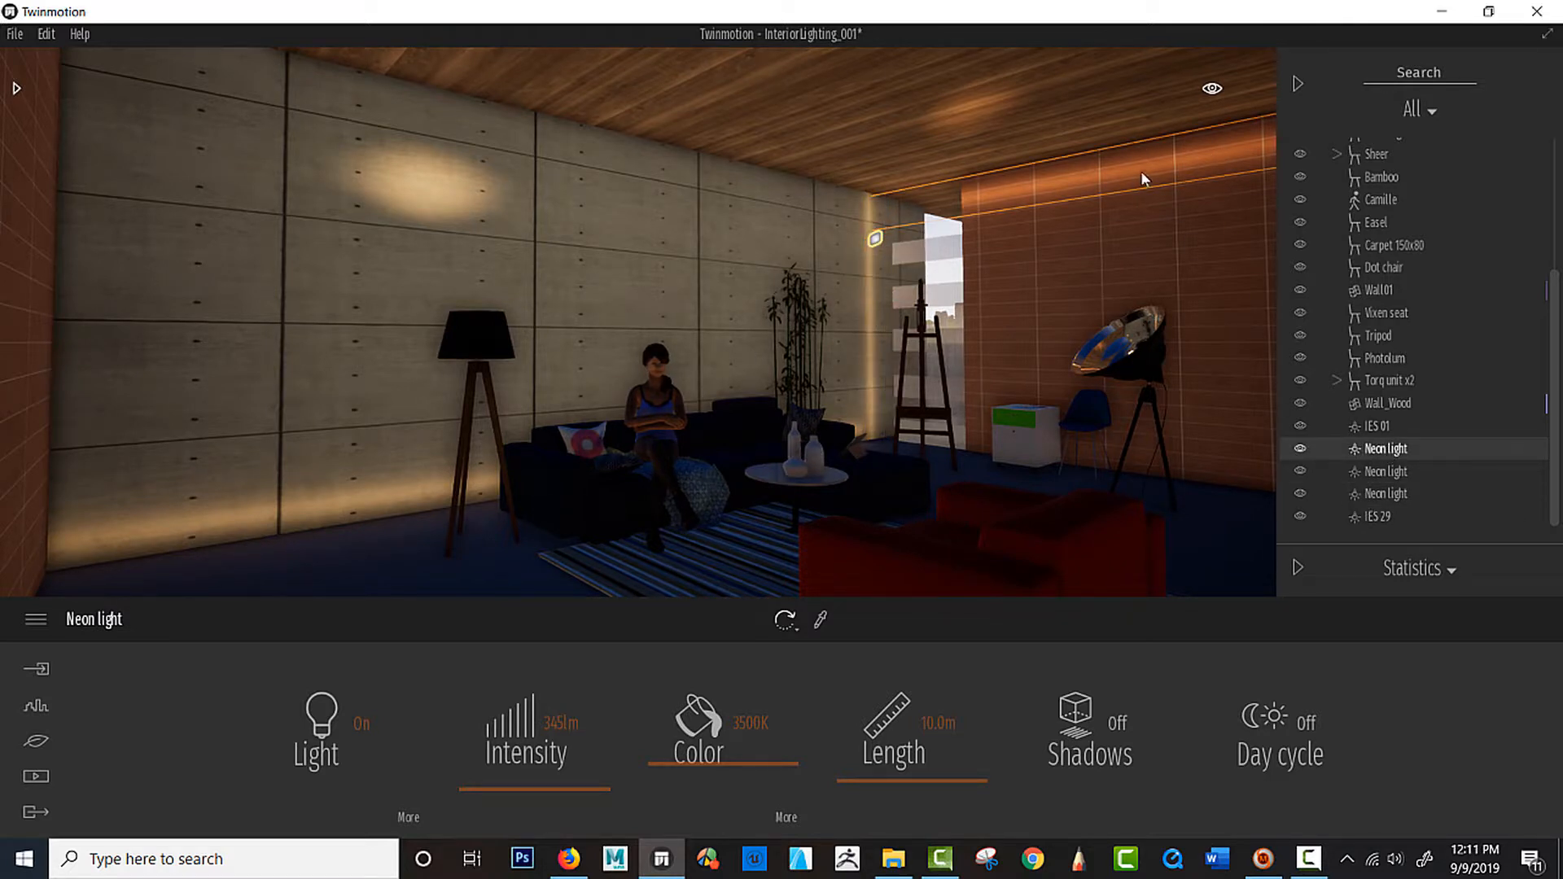
# Set IES 29's beam angle to 137° and intensity to about 126,638 lm
pyautogui.click(1384, 471)
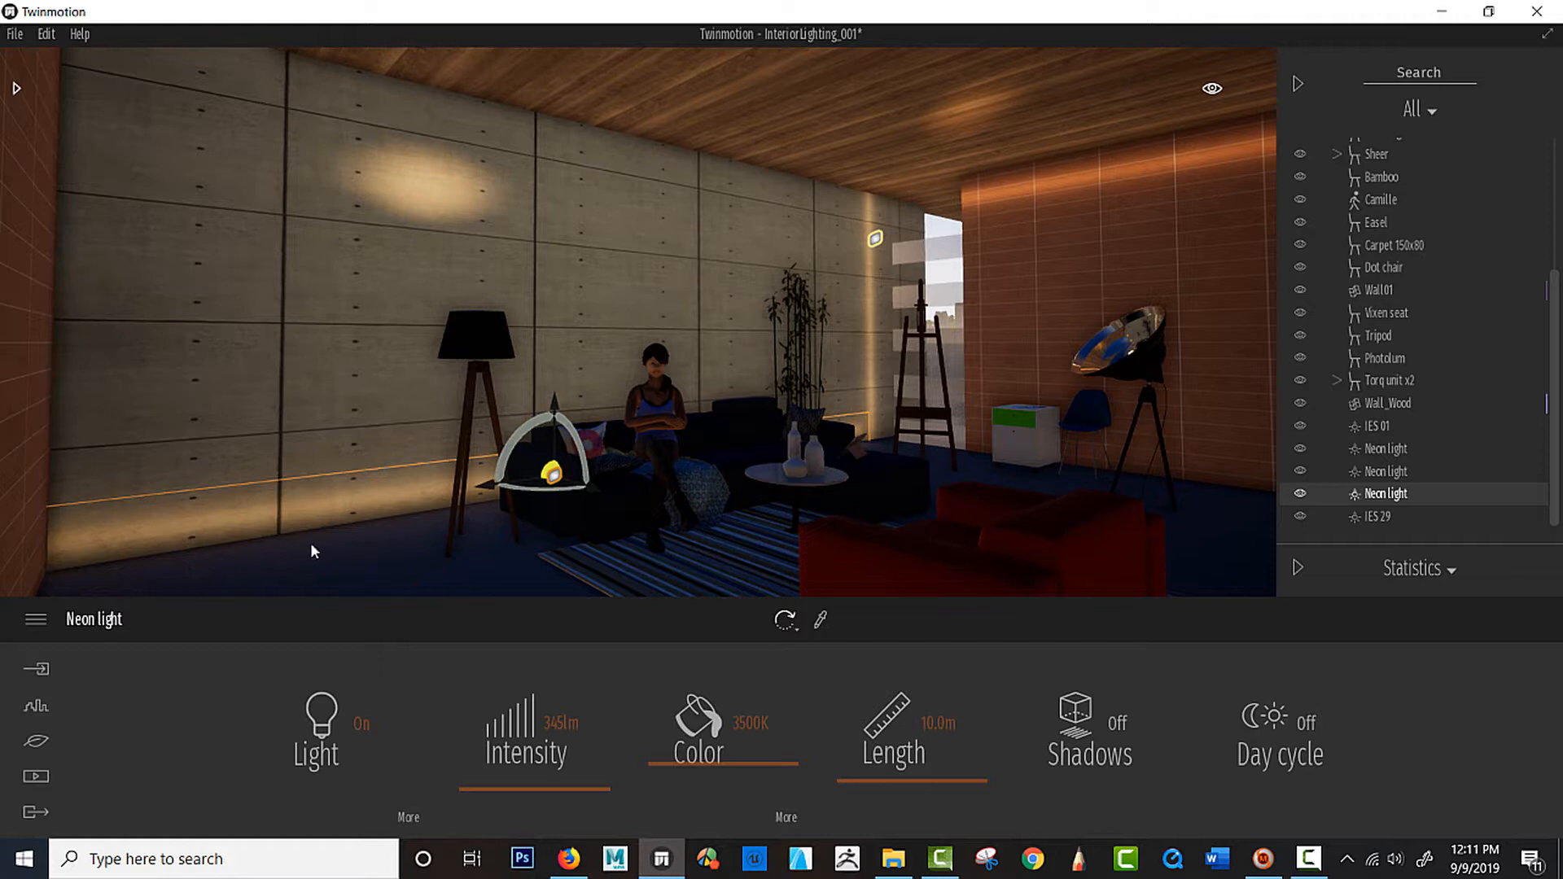
pyautogui.click(1378, 516)
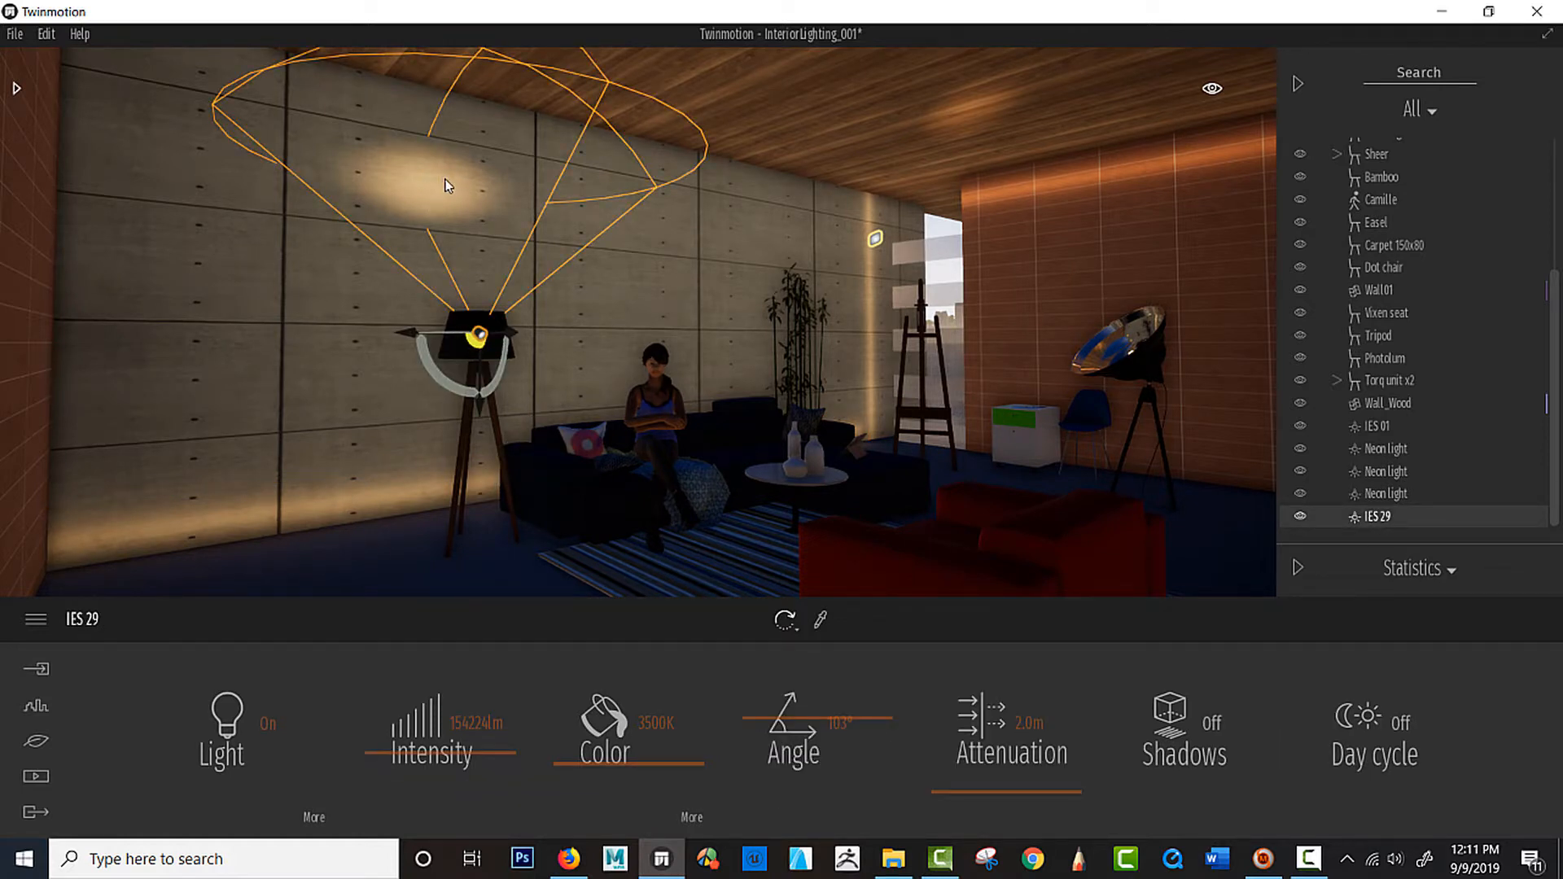
pyautogui.moveTo(807, 727); pyautogui.dragTo(888, 697)
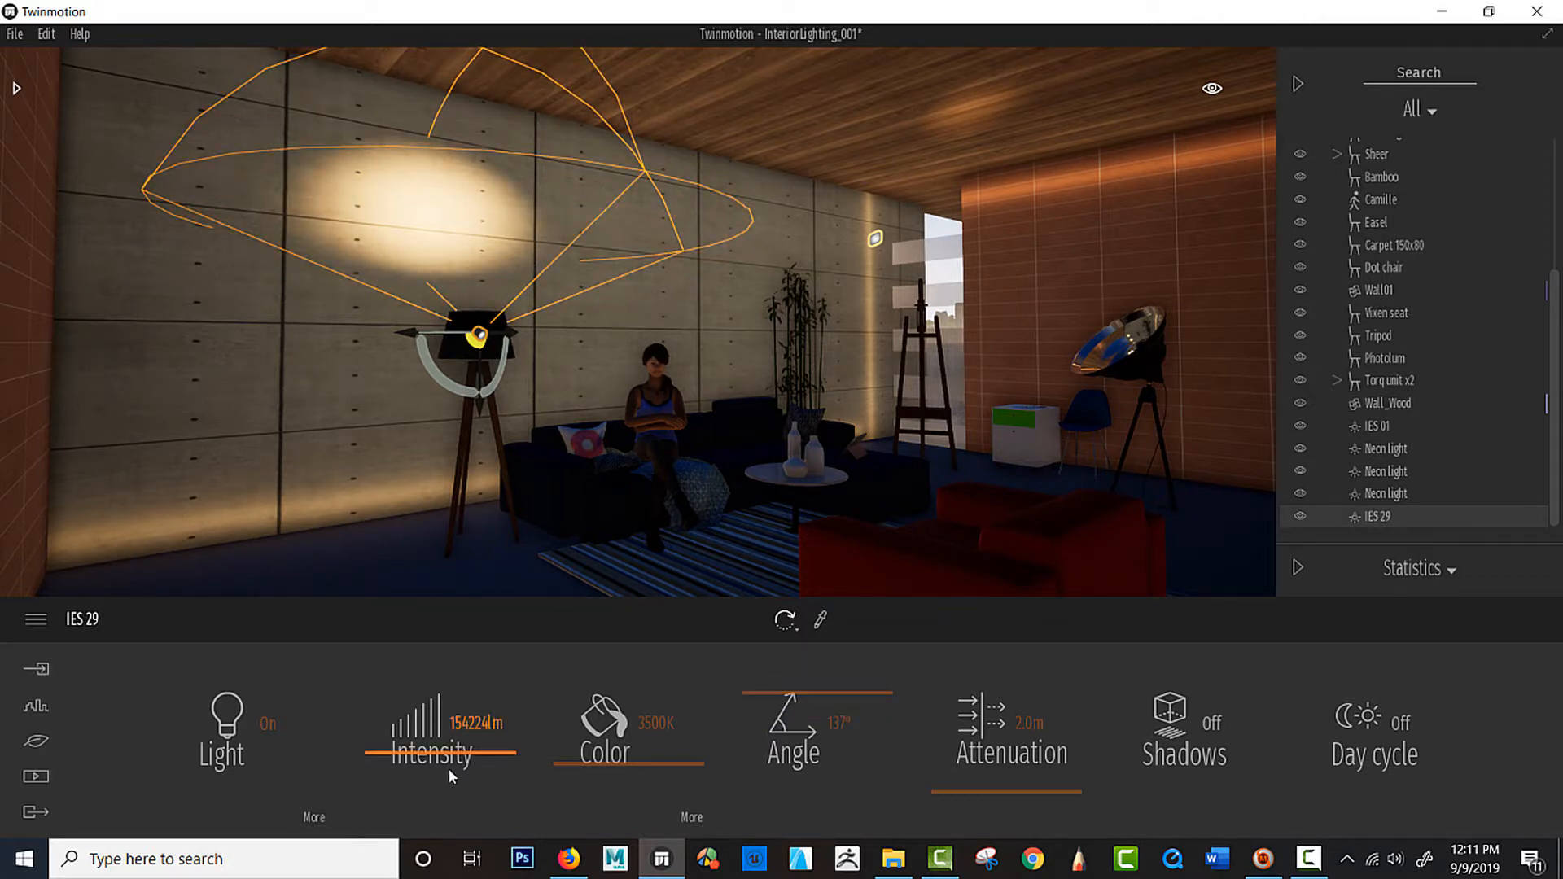
pyautogui.moveTo(489, 772); pyautogui.dragTo(454, 765)
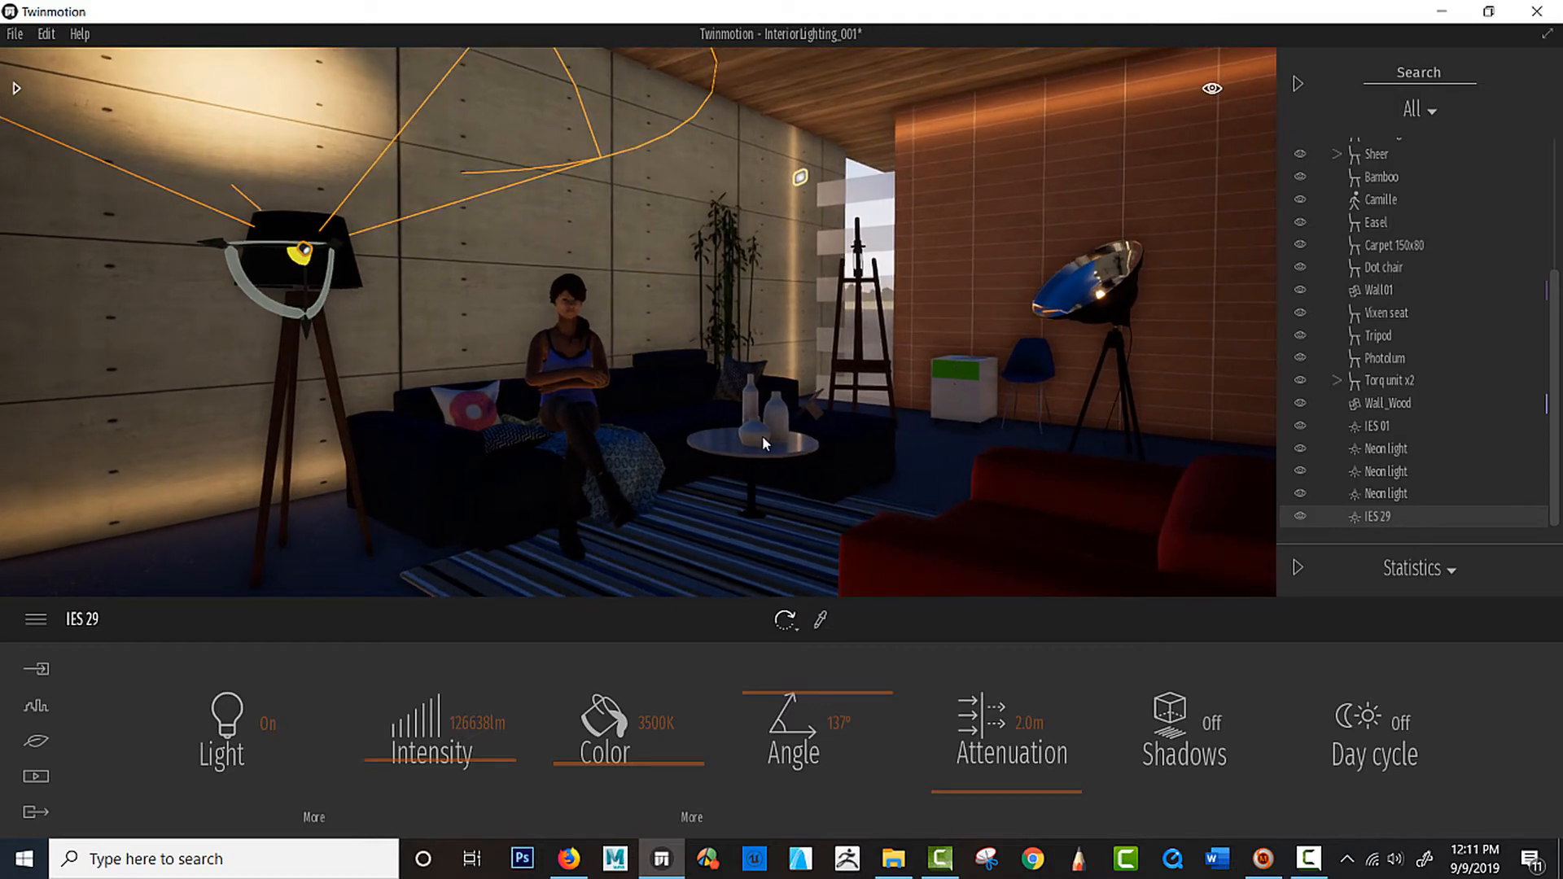
pyautogui.click(1378, 425)
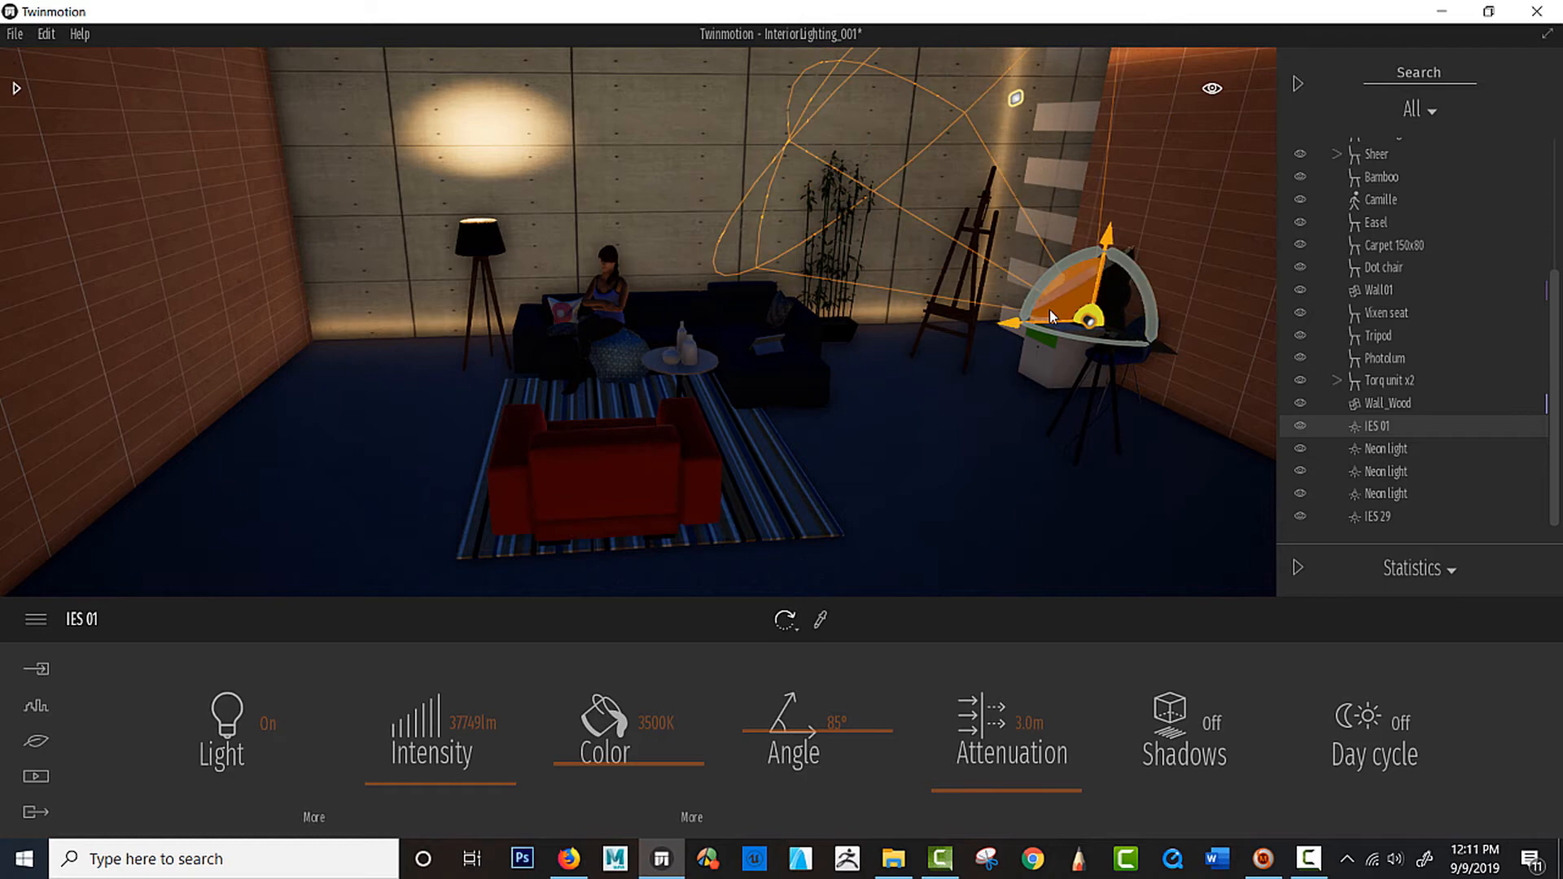
pyautogui.moveTo(1051, 316); pyautogui.dragTo(1143, 346)
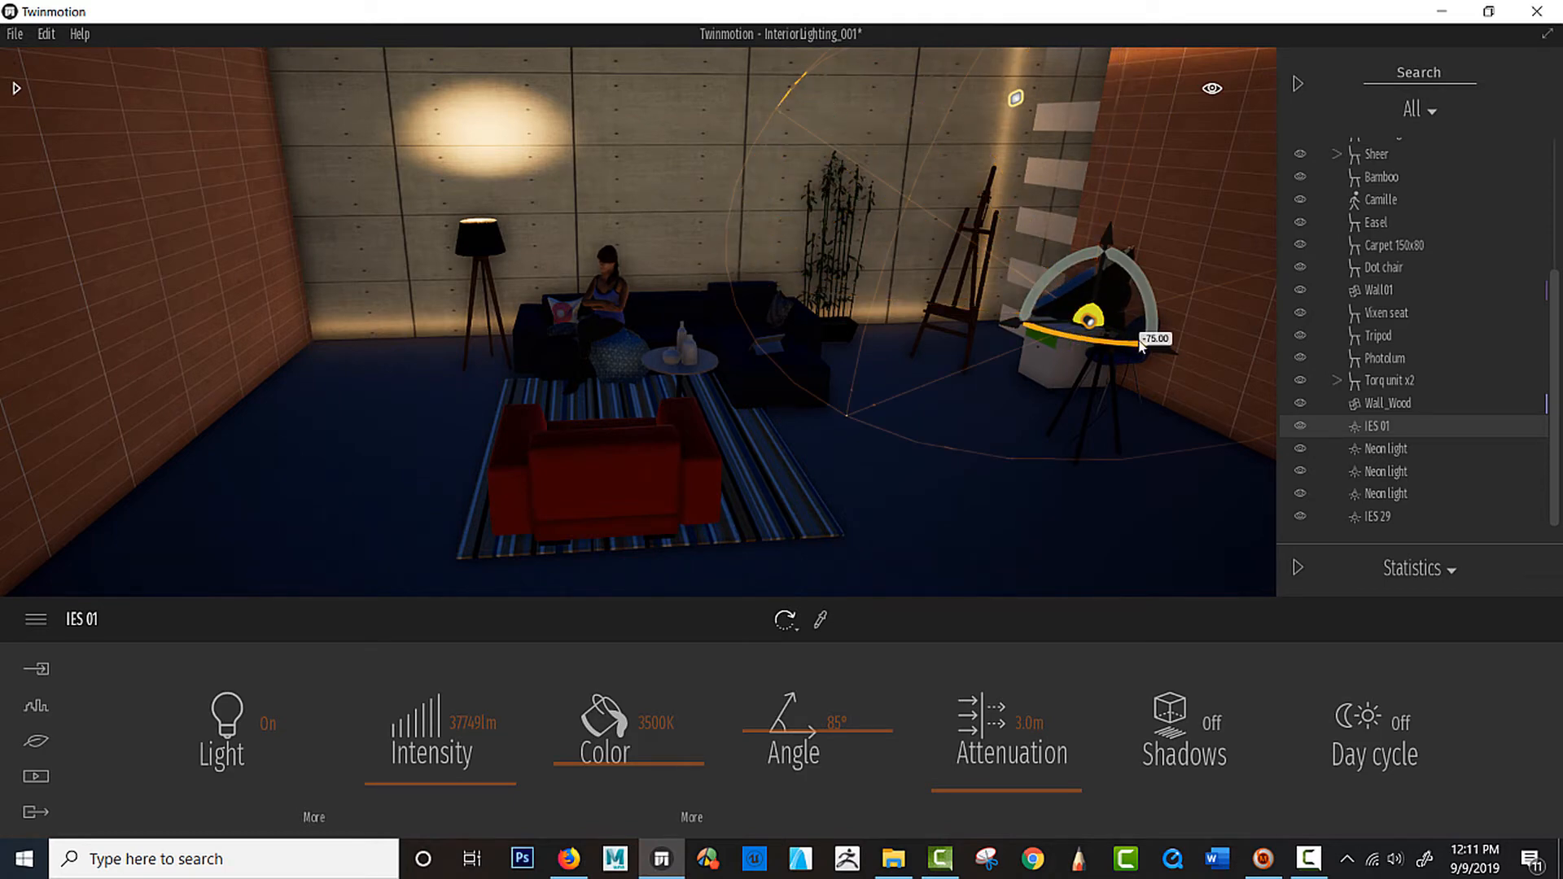
pyautogui.moveTo(1141, 344); pyautogui.dragTo(1058, 334)
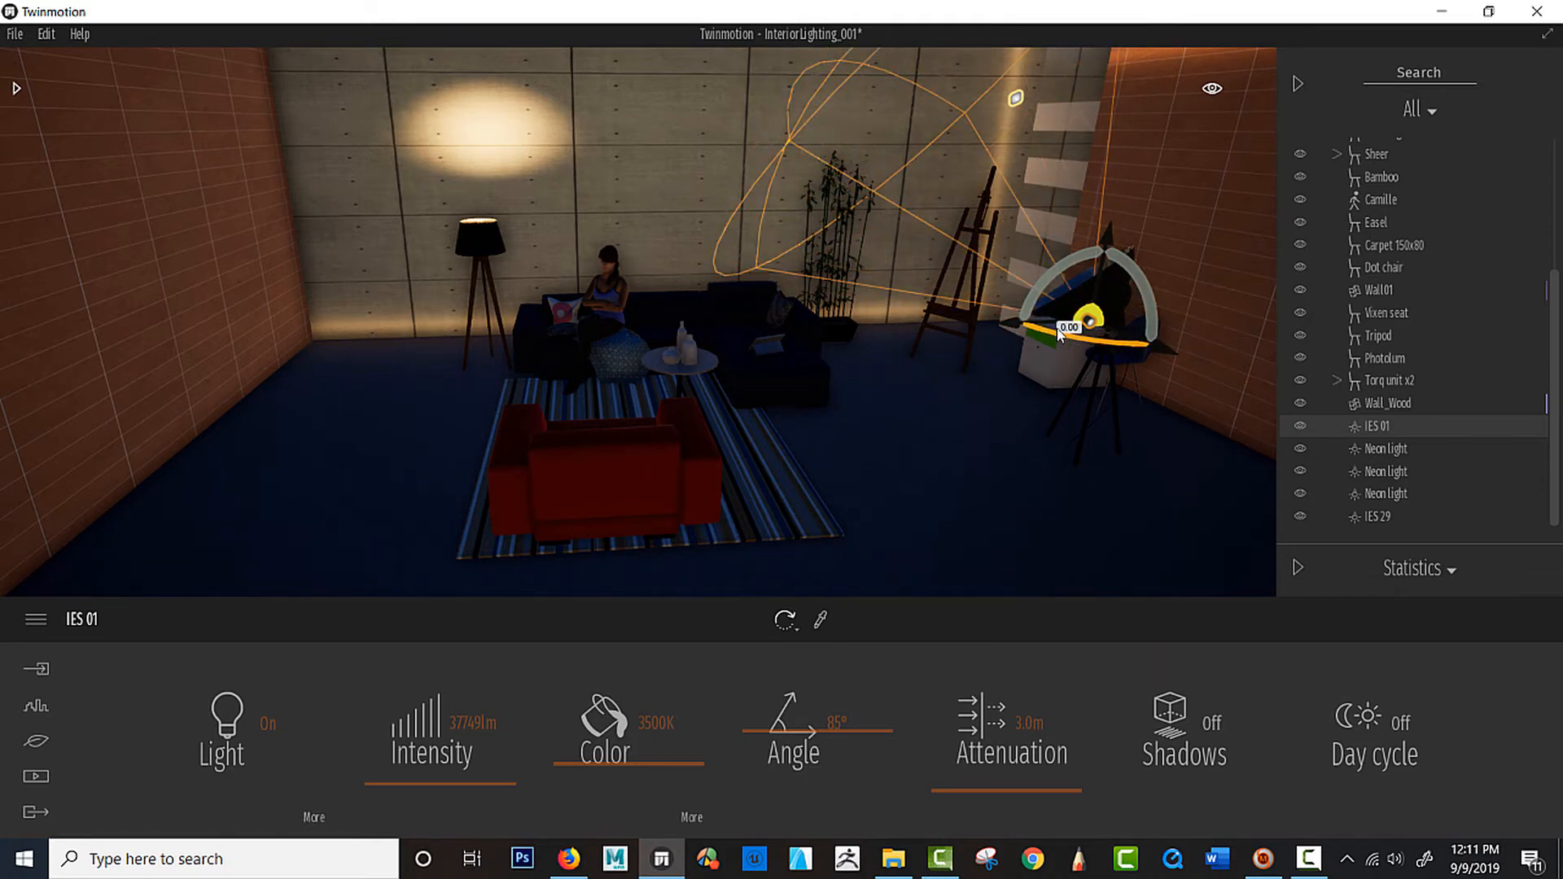